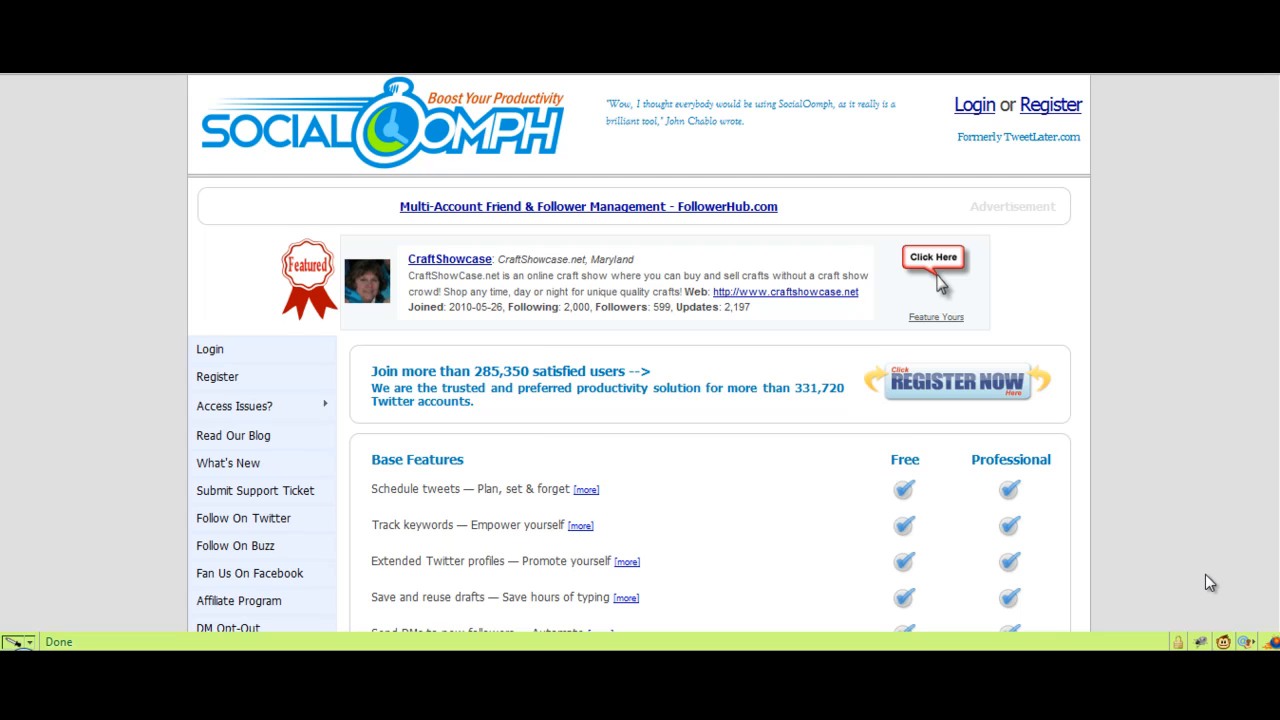
mouse_move(1184, 524)
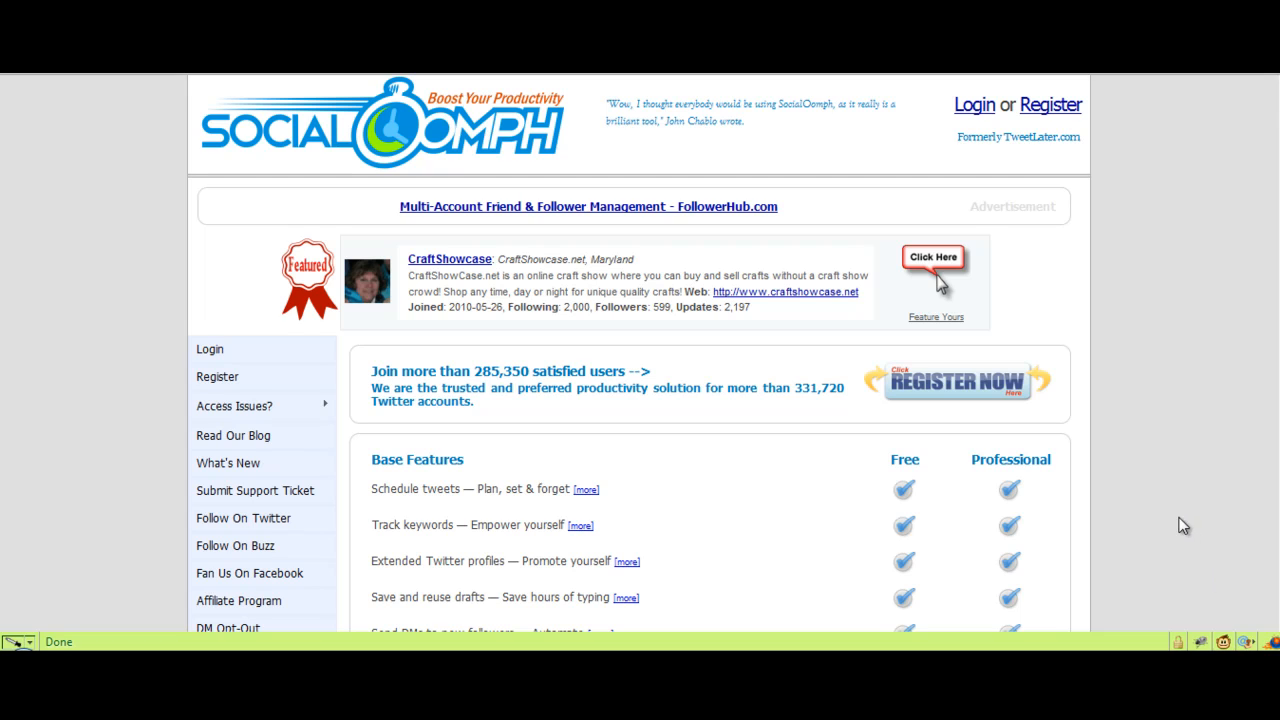
mouse_move(1172, 524)
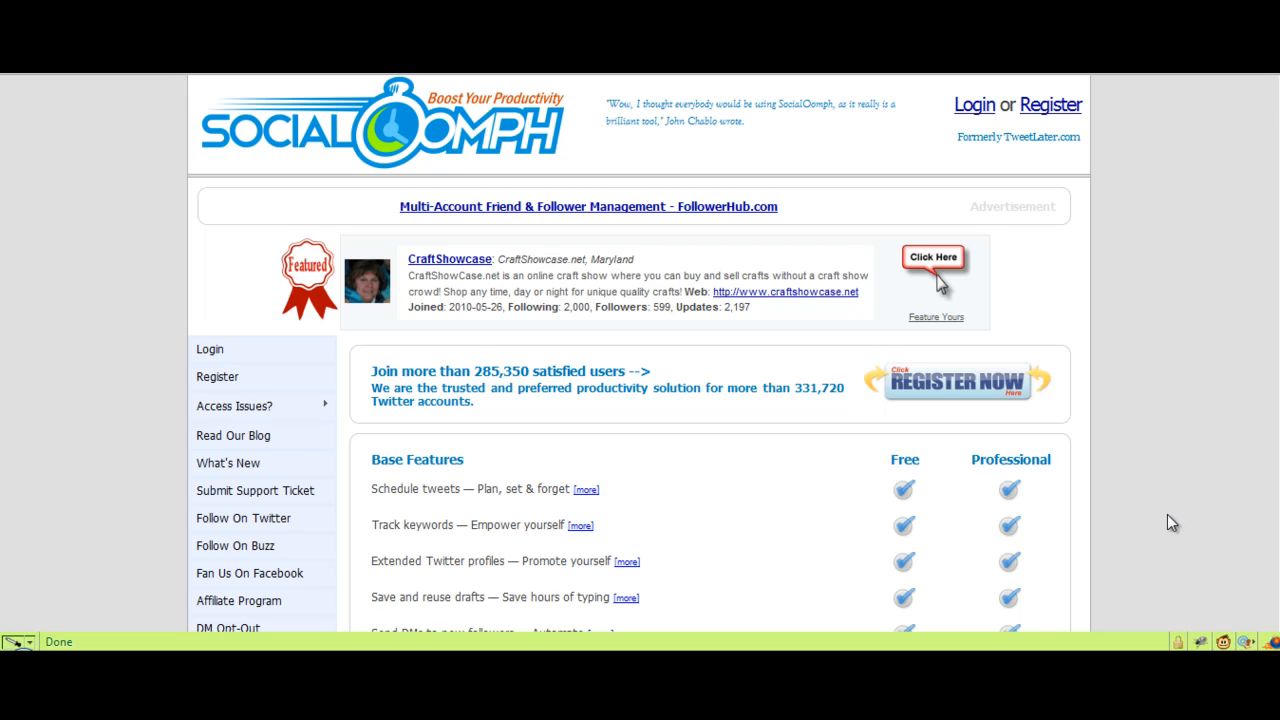
mouse_move(1052, 126)
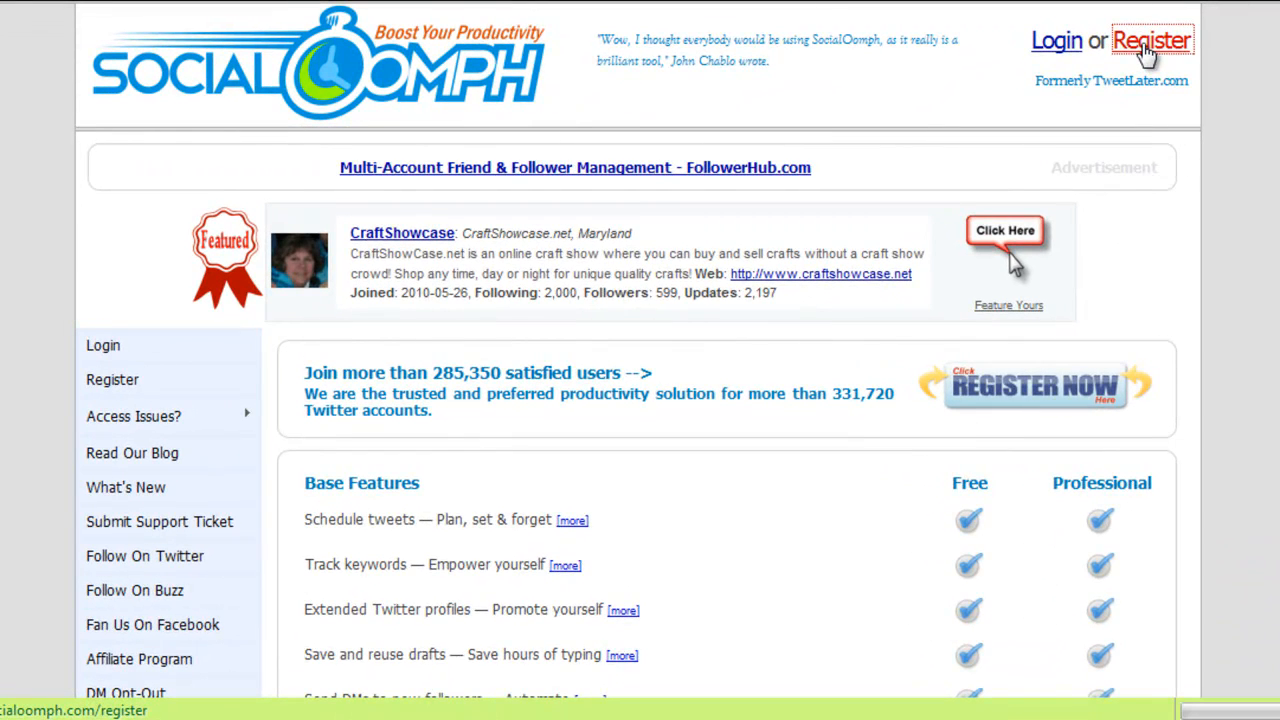
- Bring up the Register a New Account form and review its blank fields from top to bottom
left_click(1152, 40)
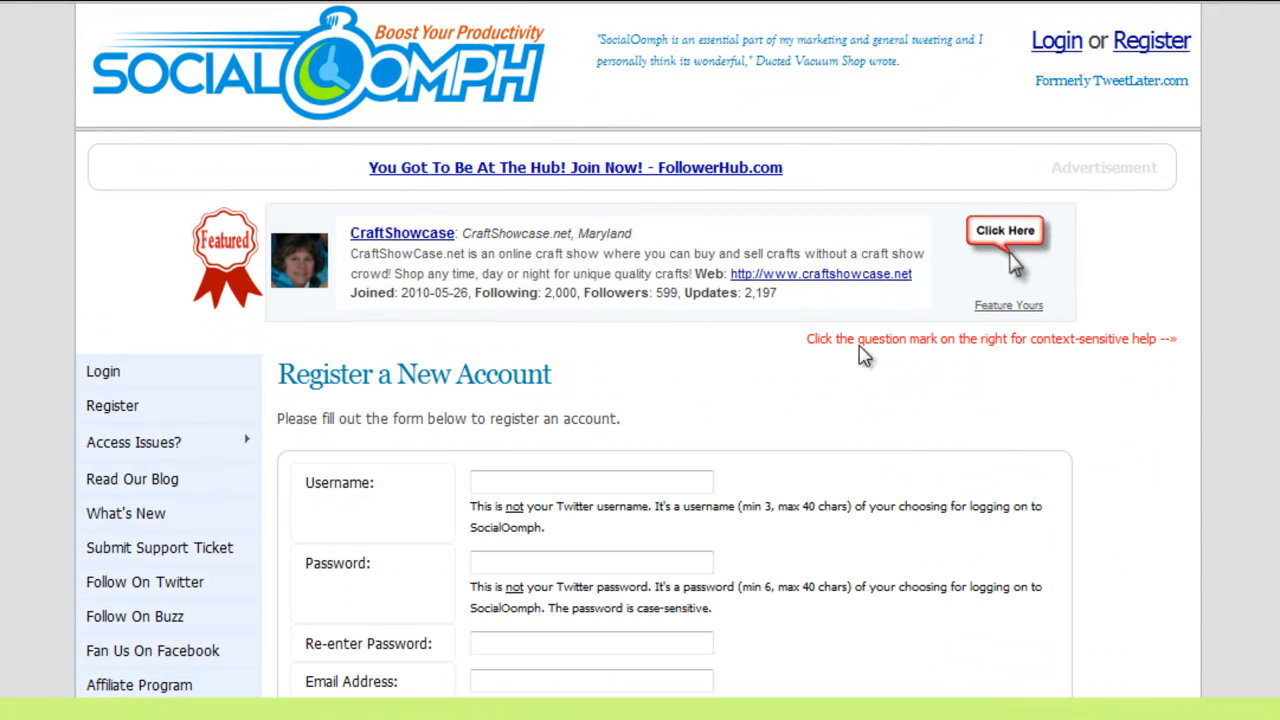
scroll("down", 3)
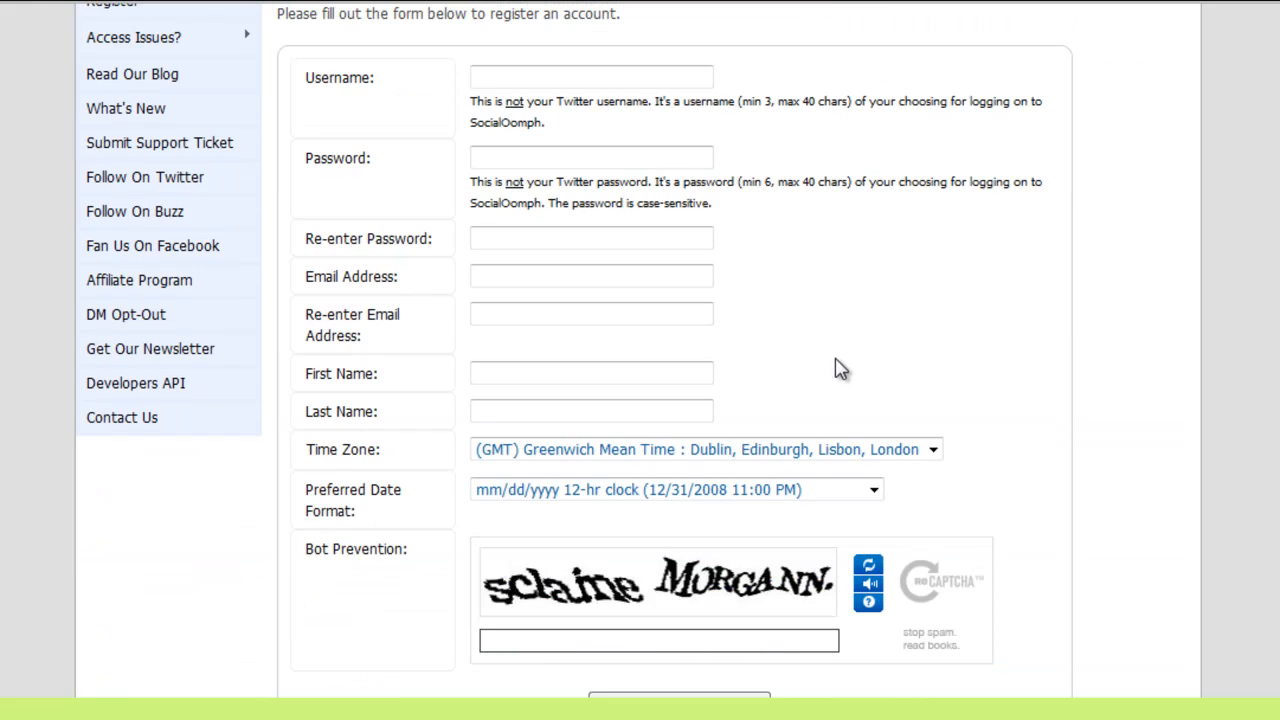
scroll("up", 3)
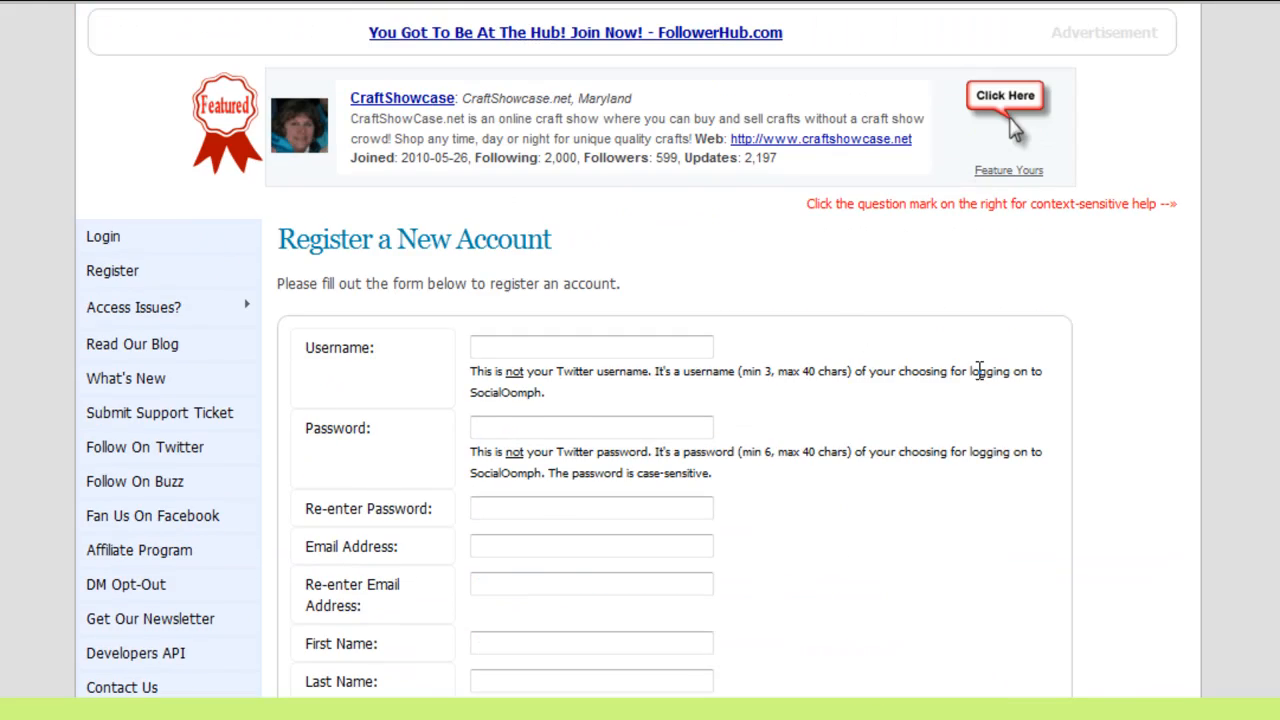
scroll("up", 3)
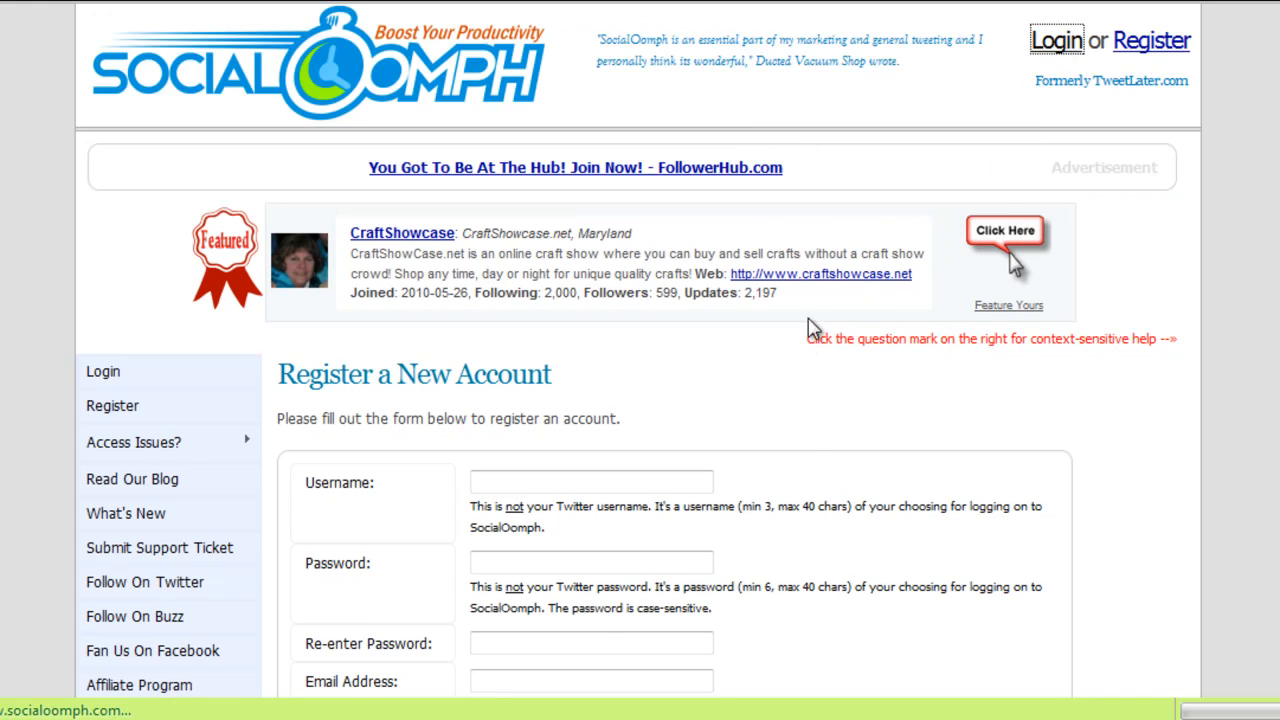
- Sign in with the existing account and review the member dashboard's feature menus
left_click(102, 370)
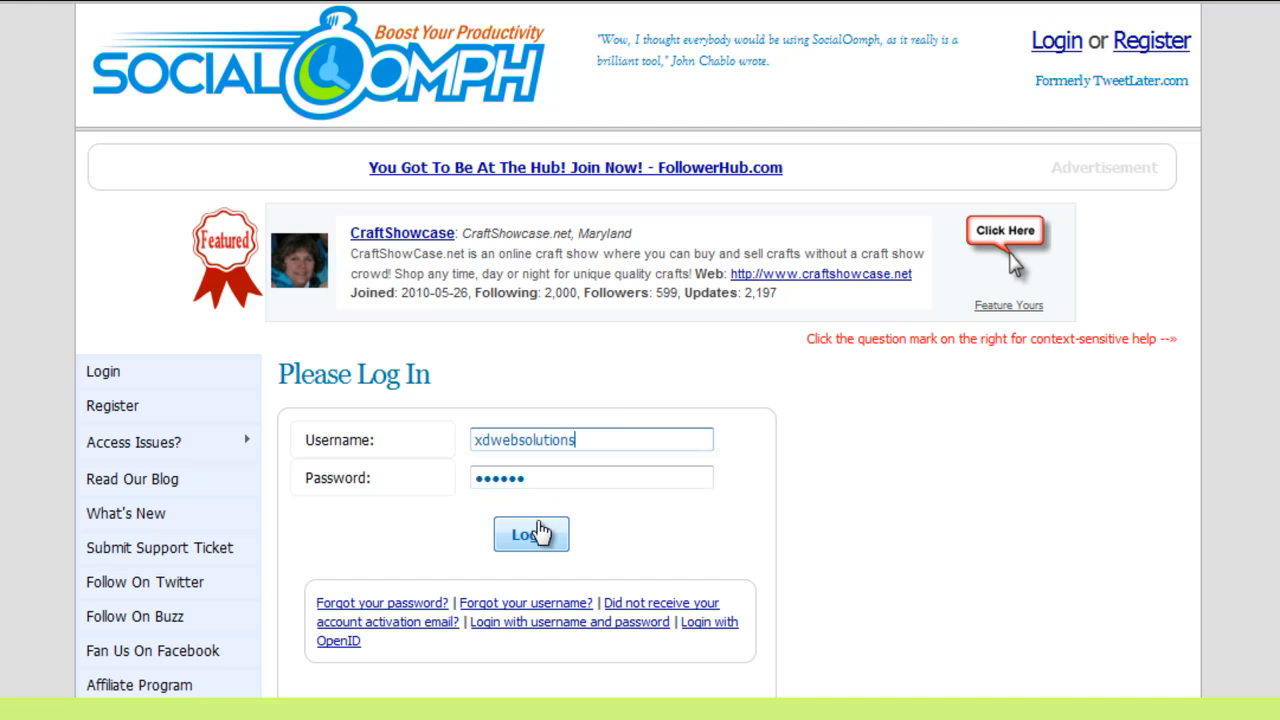
left_click(532, 532)
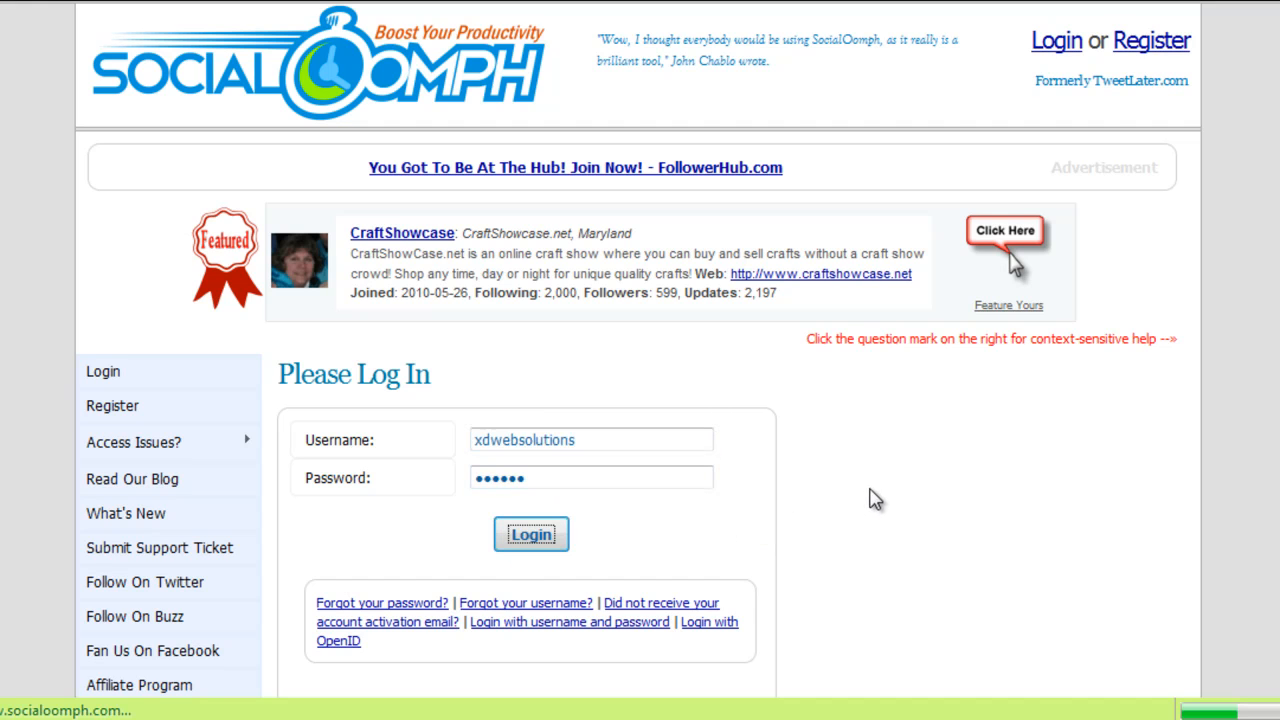
left_click(532, 534)
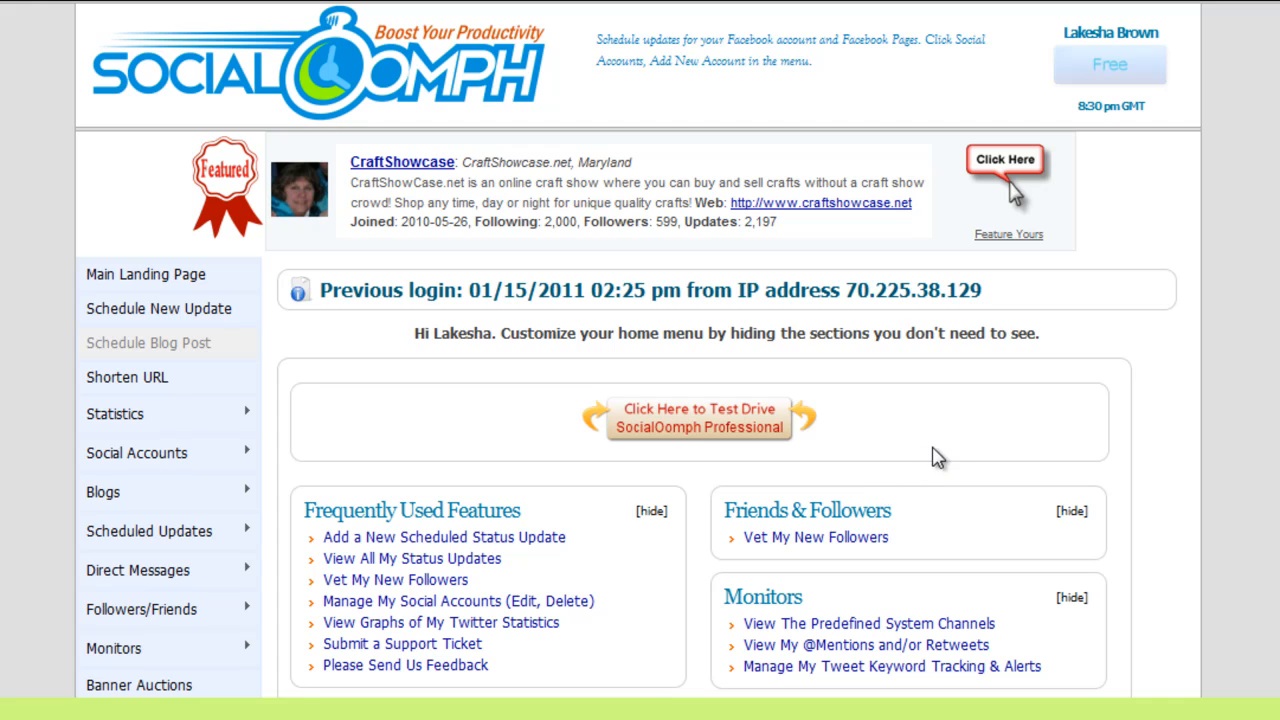
scroll("down", 3)
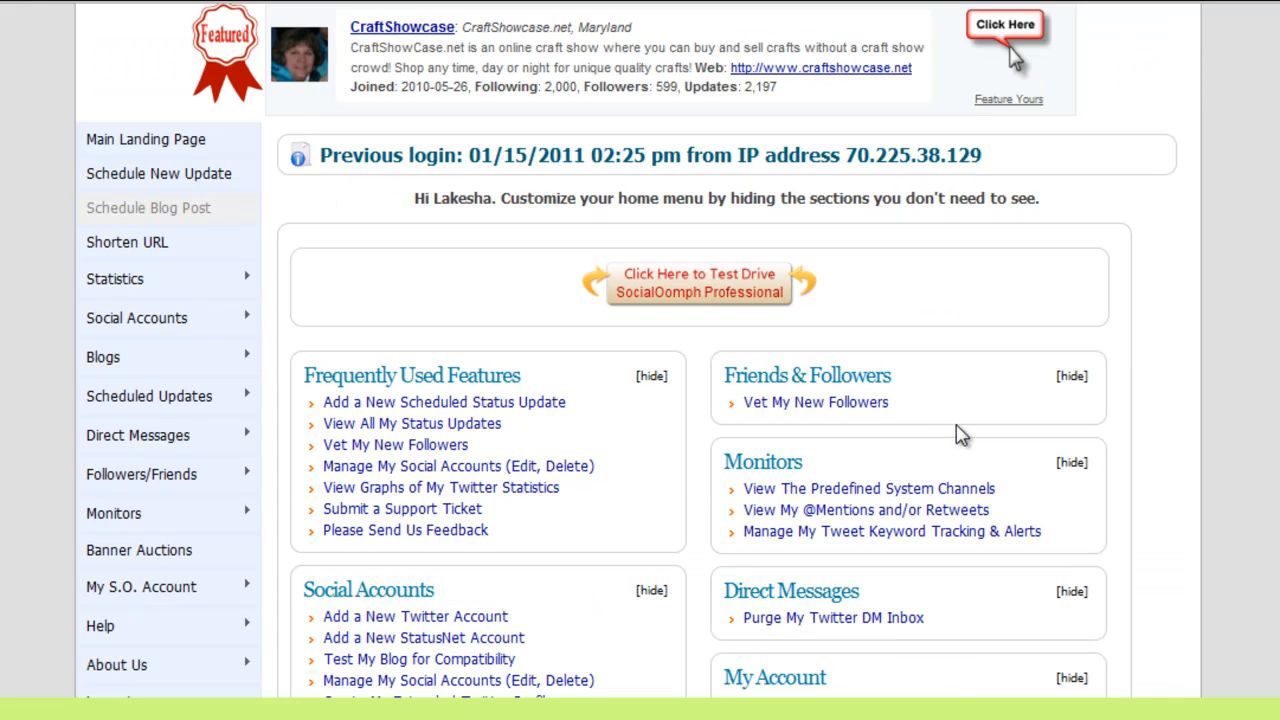
mouse_move(948, 436)
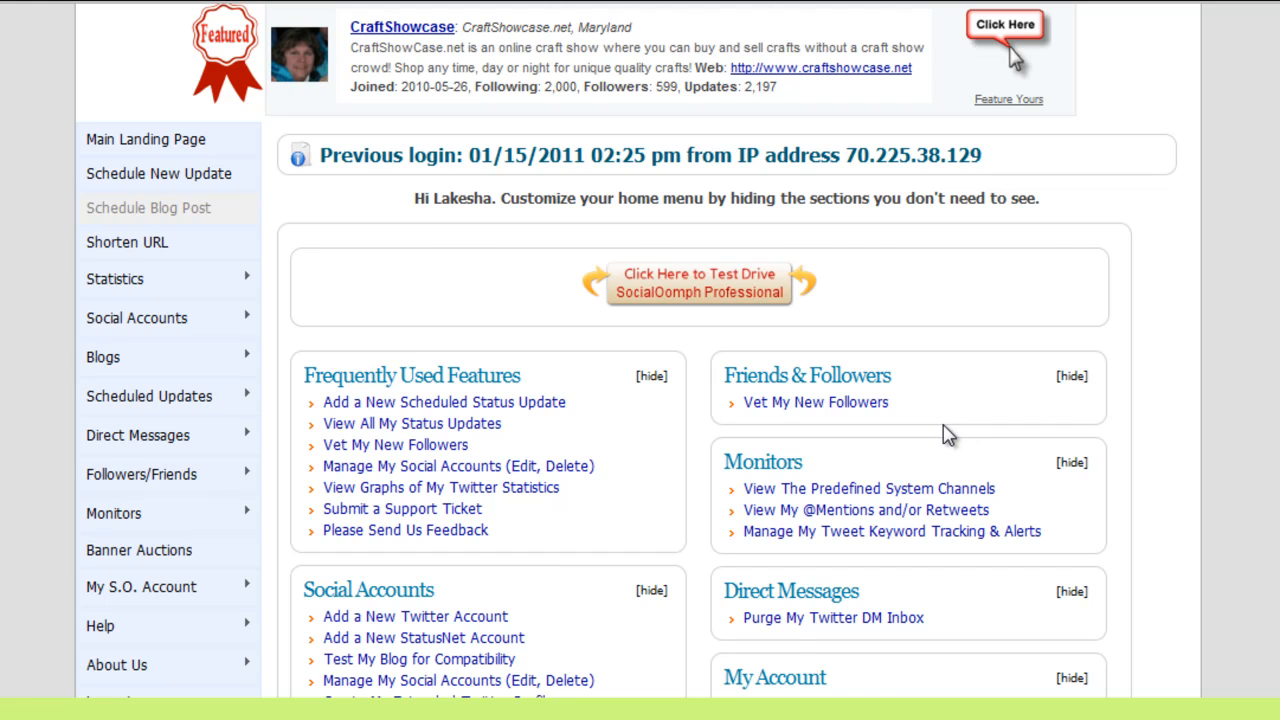
scroll("down", 3)
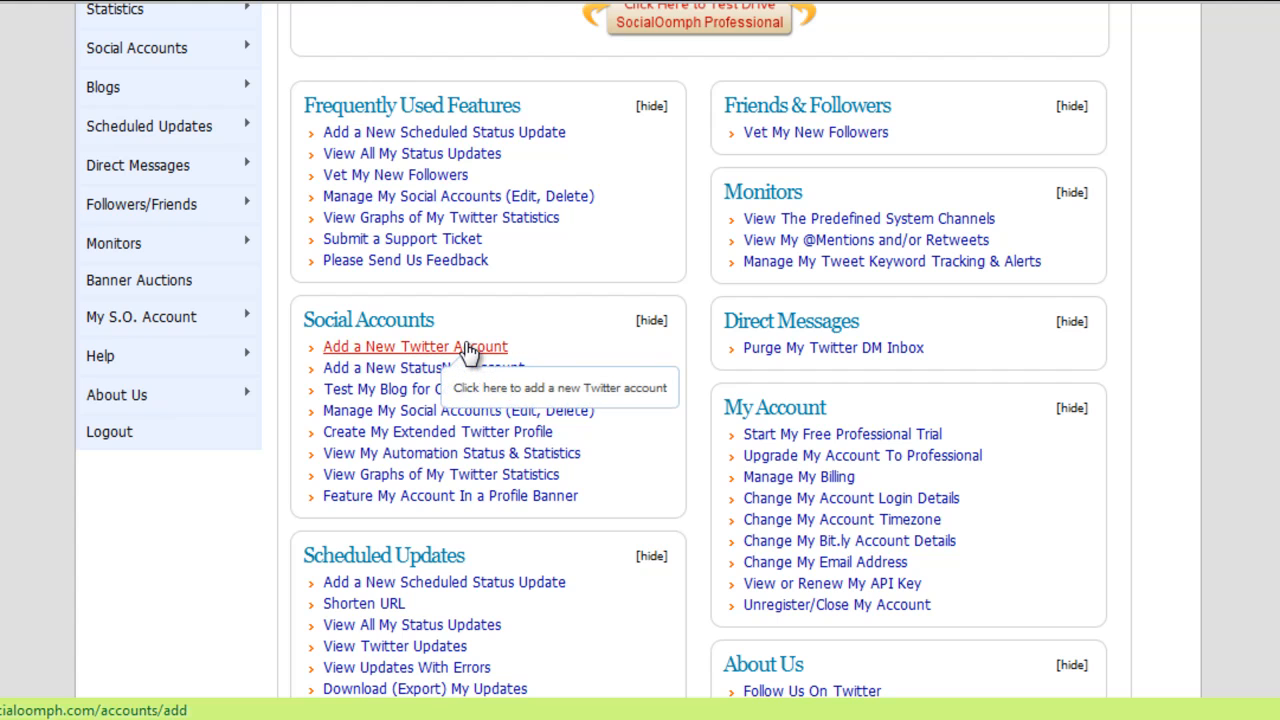
- Start adding a new Twitter account from the Social Accounts menu
left_click(416, 346)
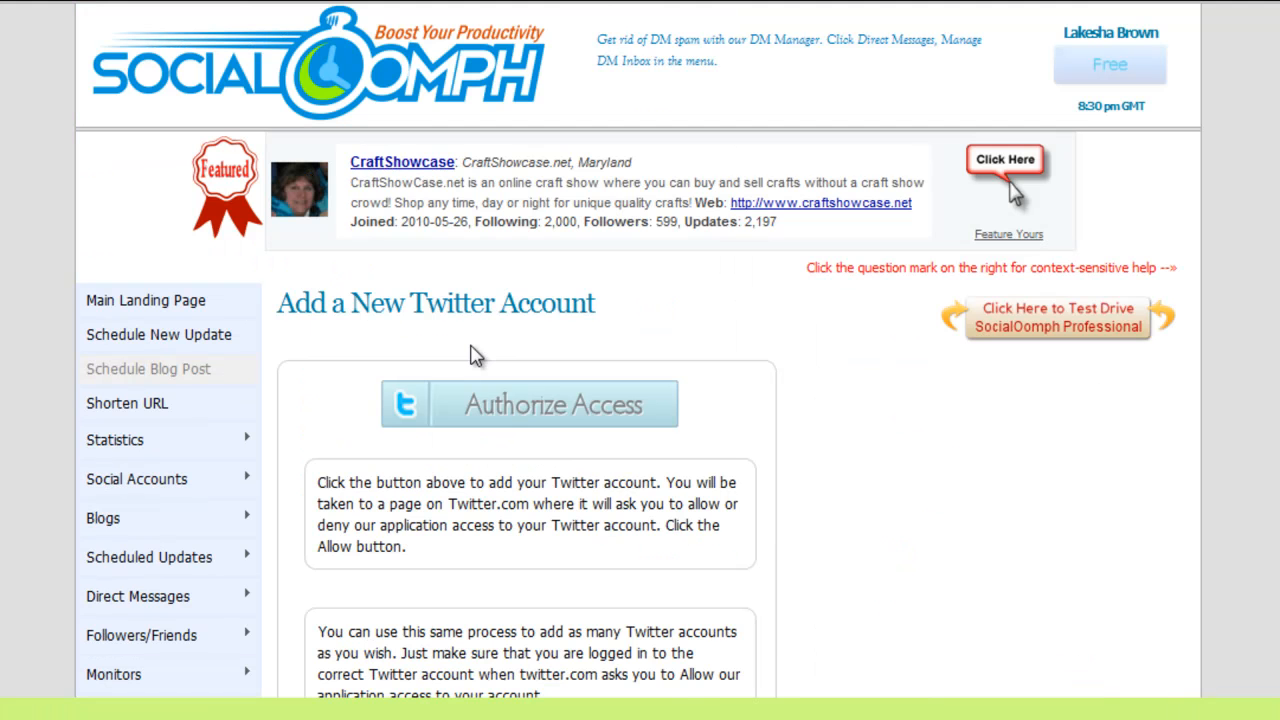
scroll("down", 3)
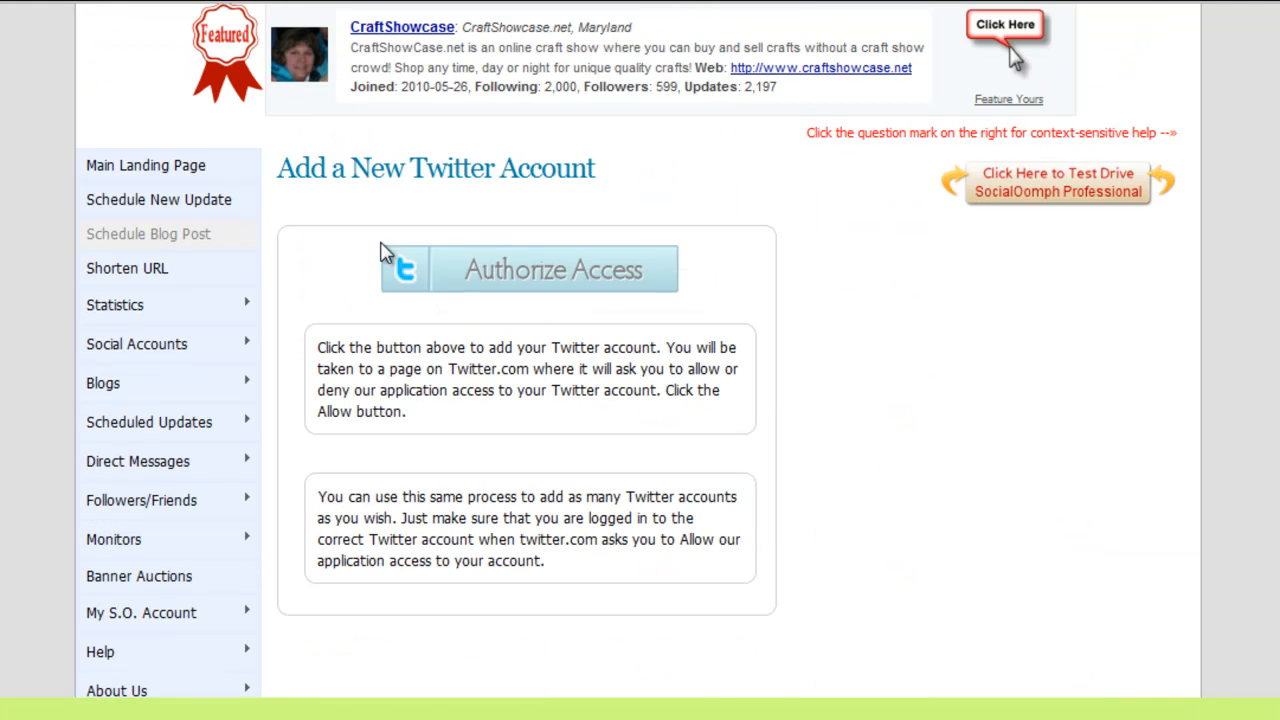
mouse_move(528, 330)
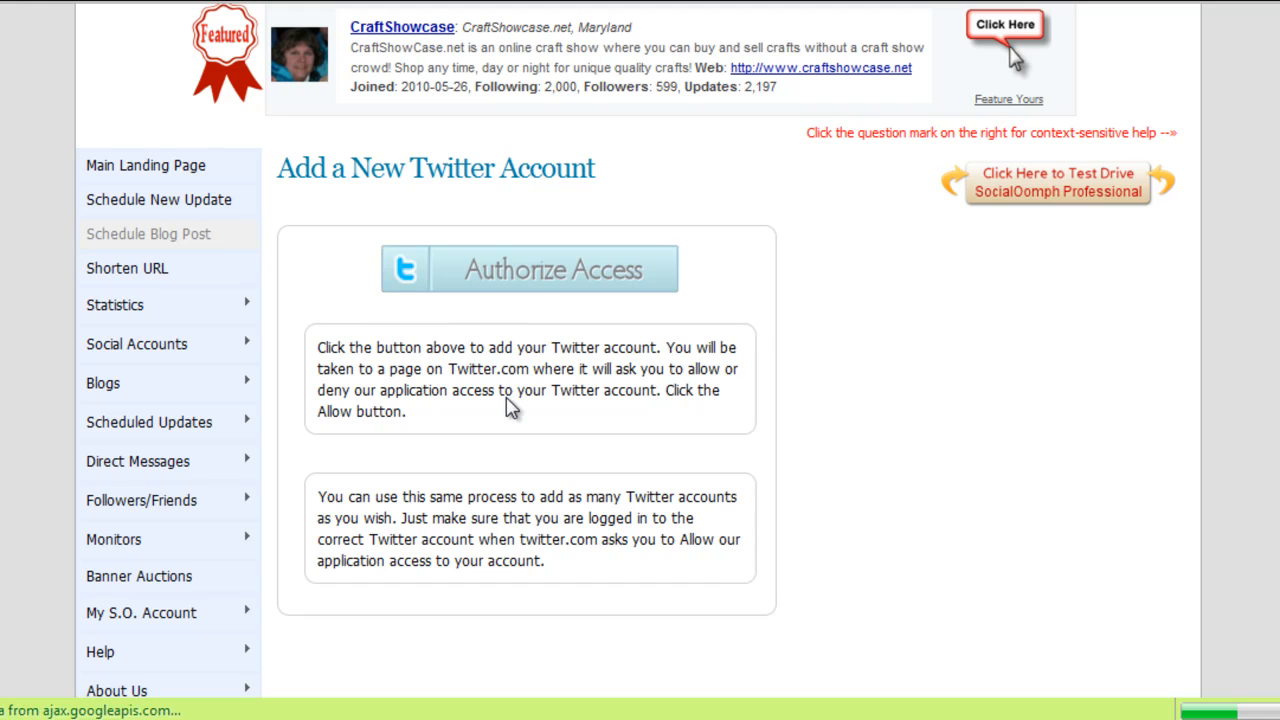
- Authorize access so Twitter asks whether to Allow or Deny SocialOomph
left_click(528, 268)
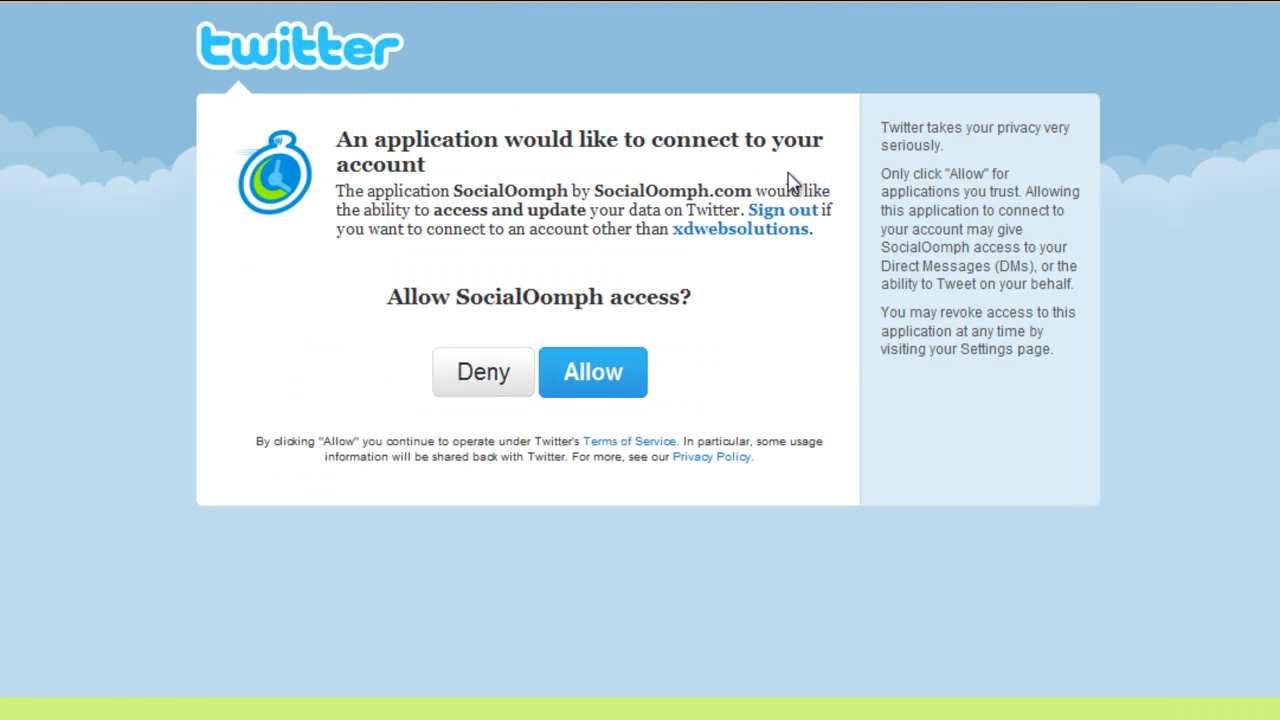
mouse_move(670, 230)
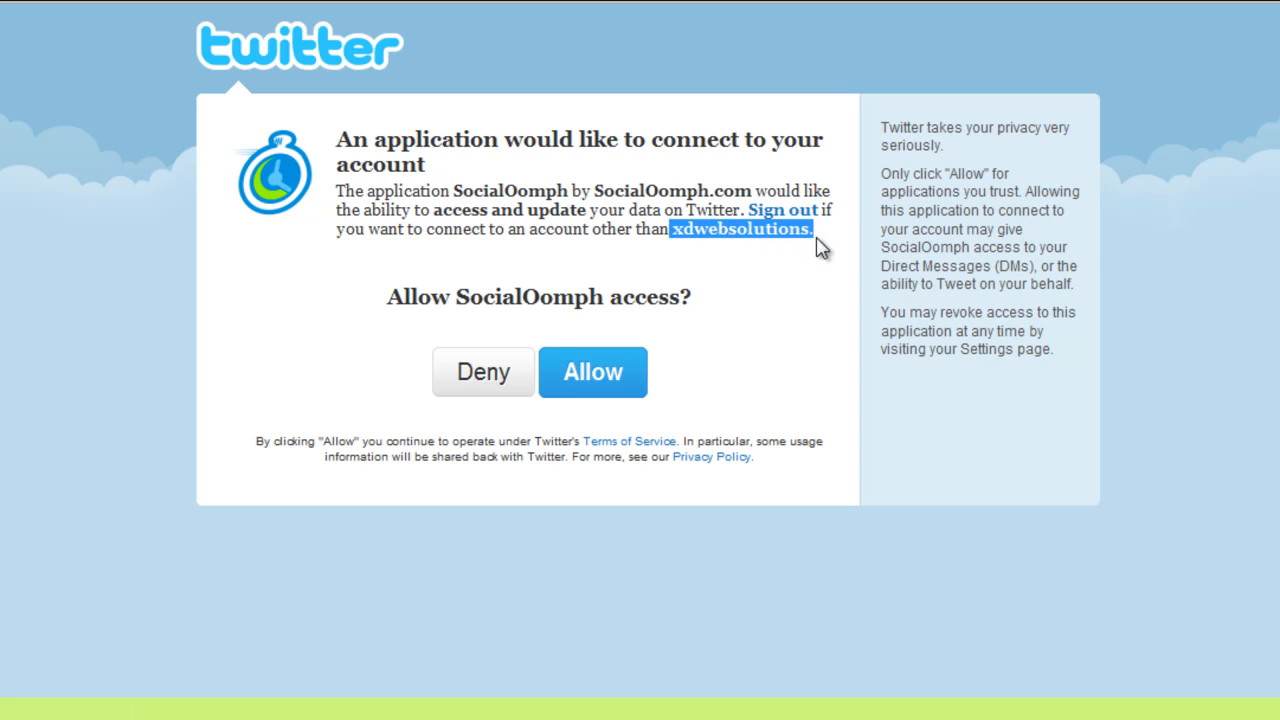
mouse_move(778, 278)
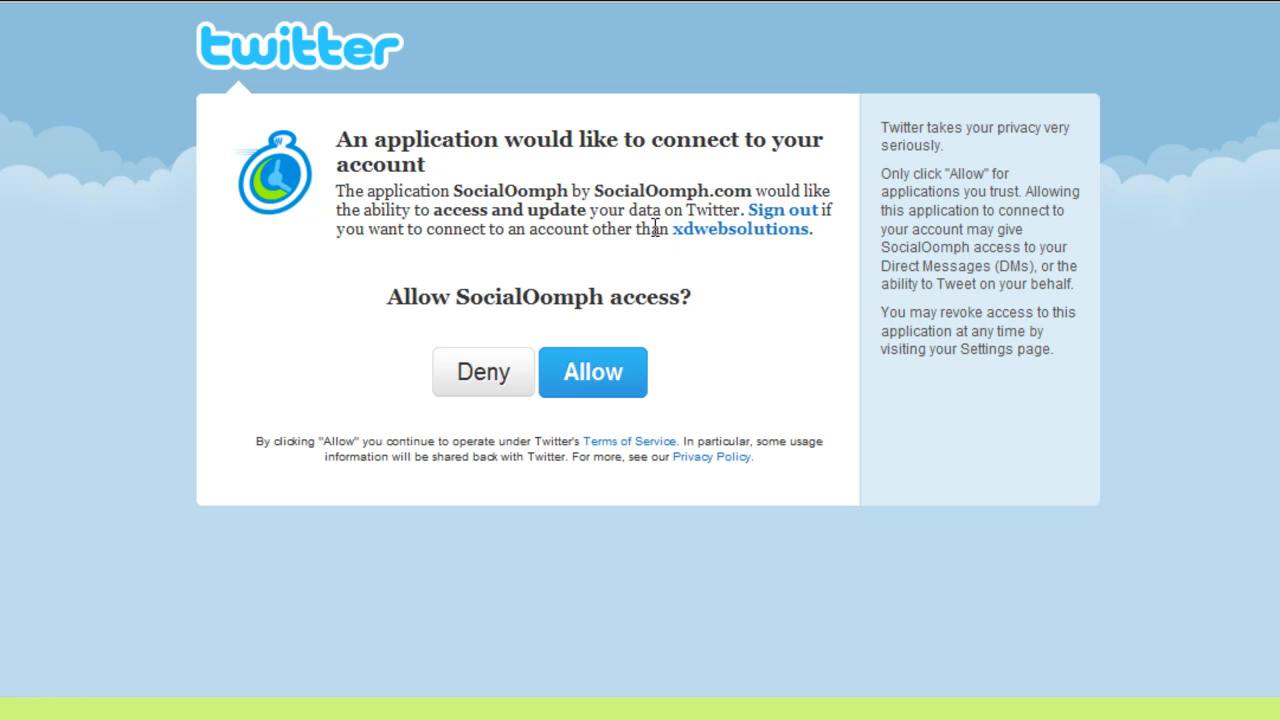
mouse_move(720, 258)
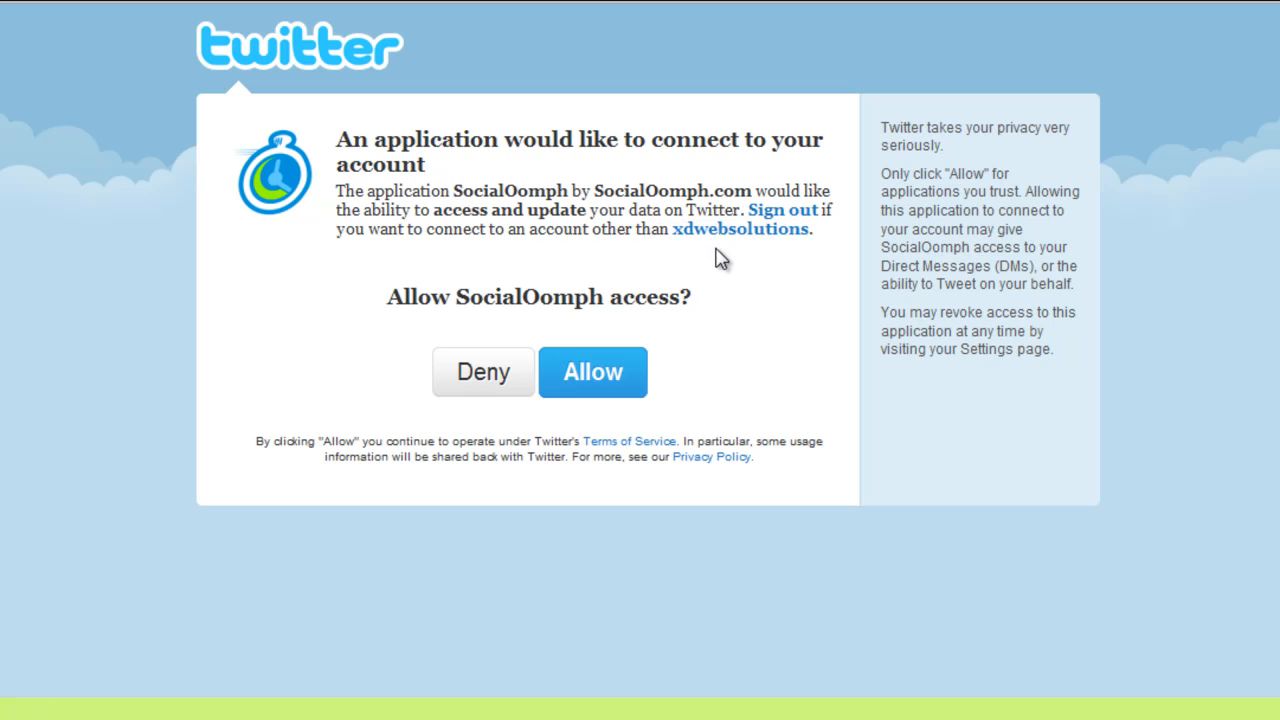
mouse_move(740, 228)
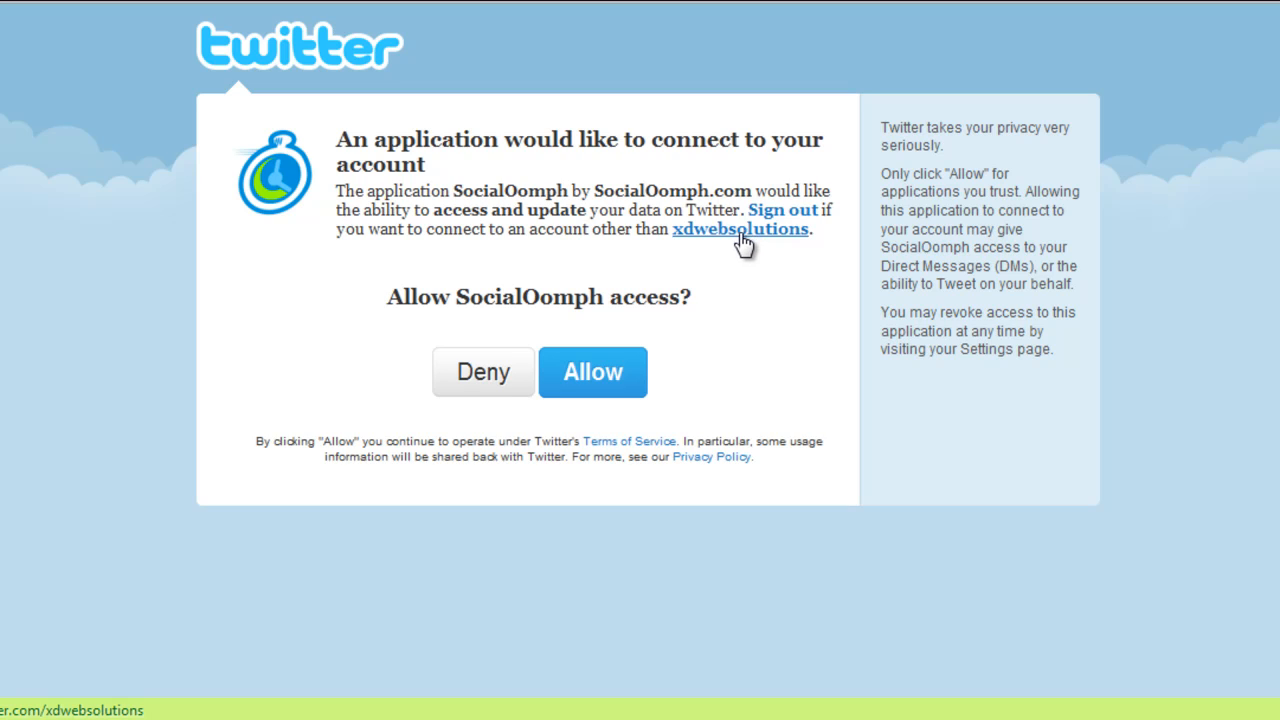
mouse_move(702, 242)
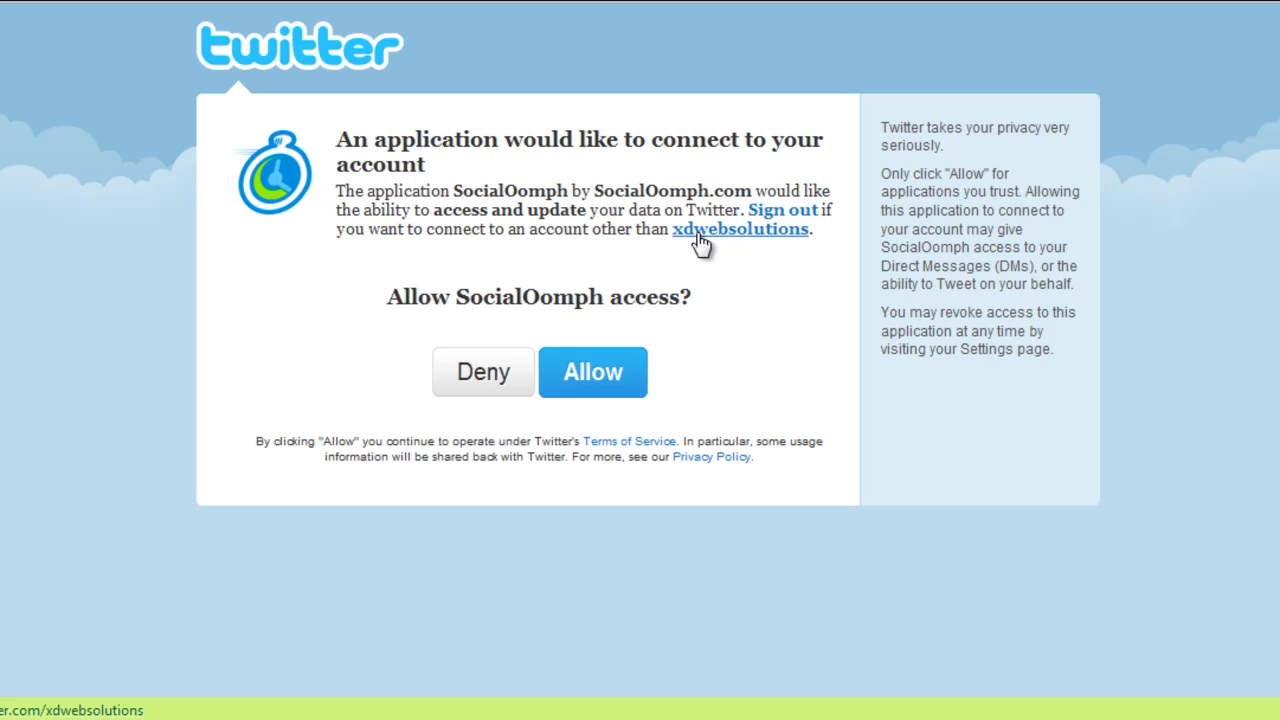
mouse_move(738, 244)
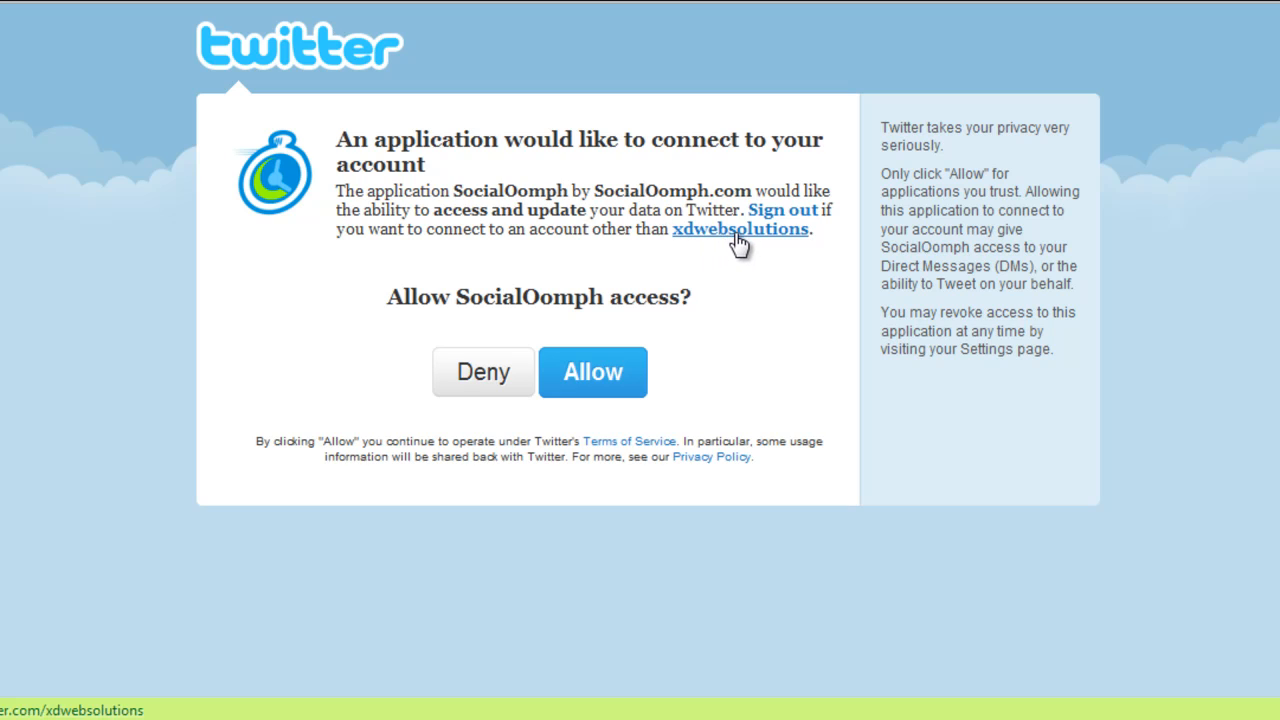
mouse_move(592, 372)
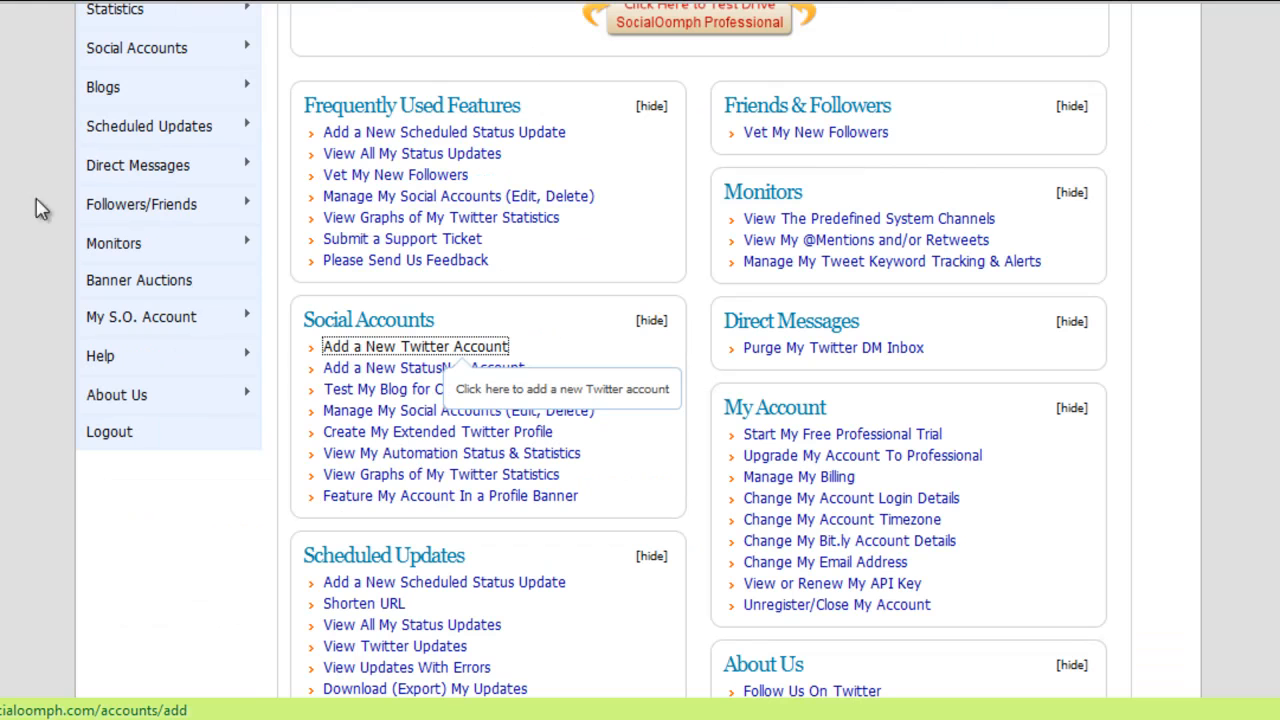
mouse_move(1198, 400)
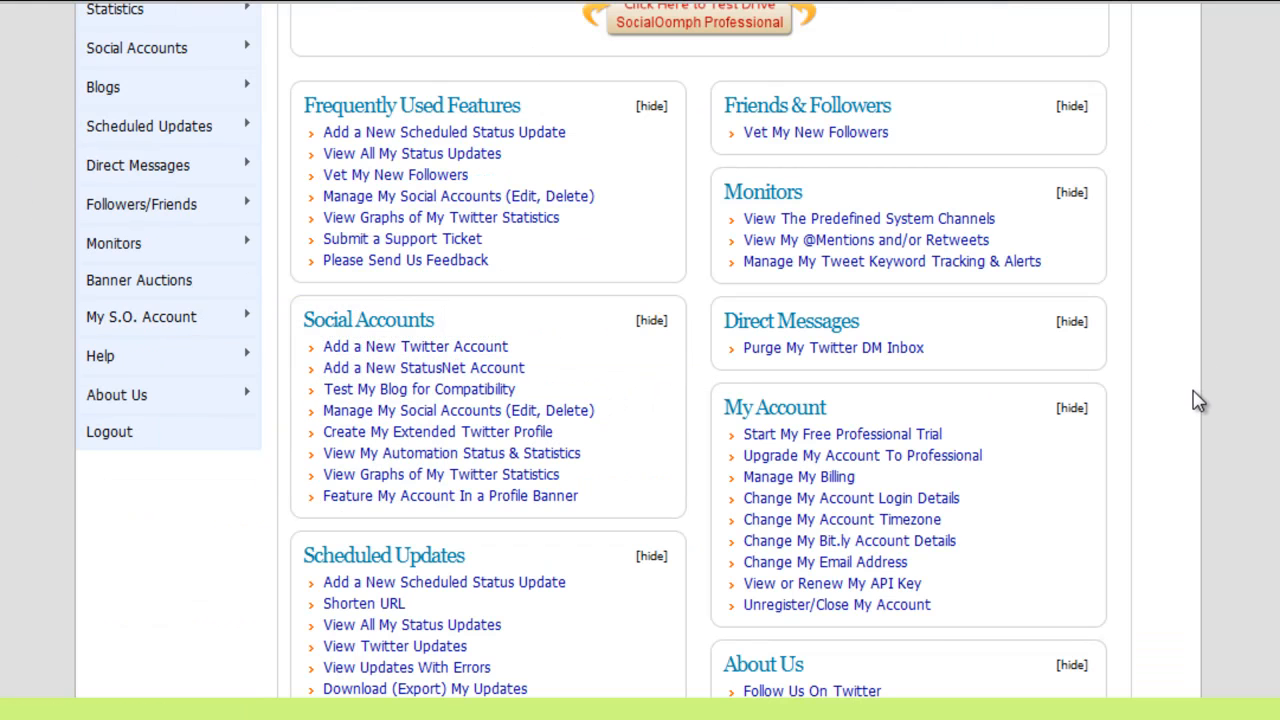
- Scroll the member home page to reach the Social Accounts menu options
scroll("down", 3)
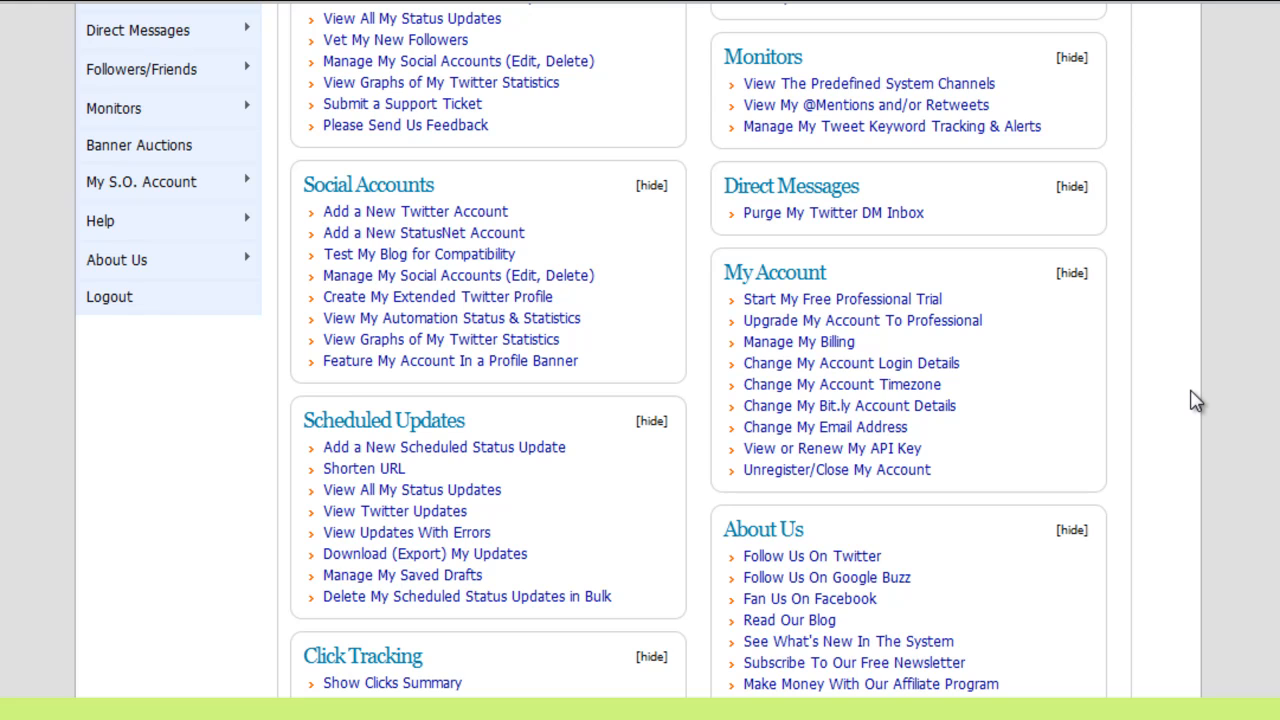
scroll("up", 3)
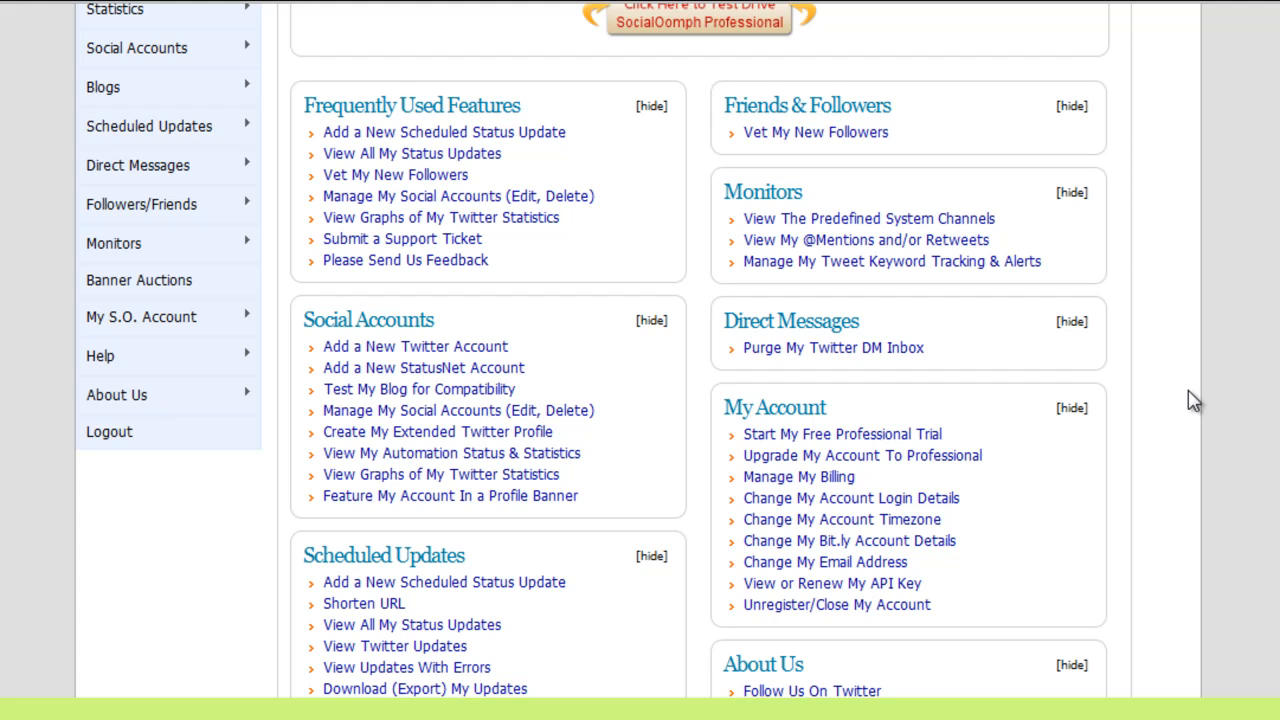
scroll("up", 3)
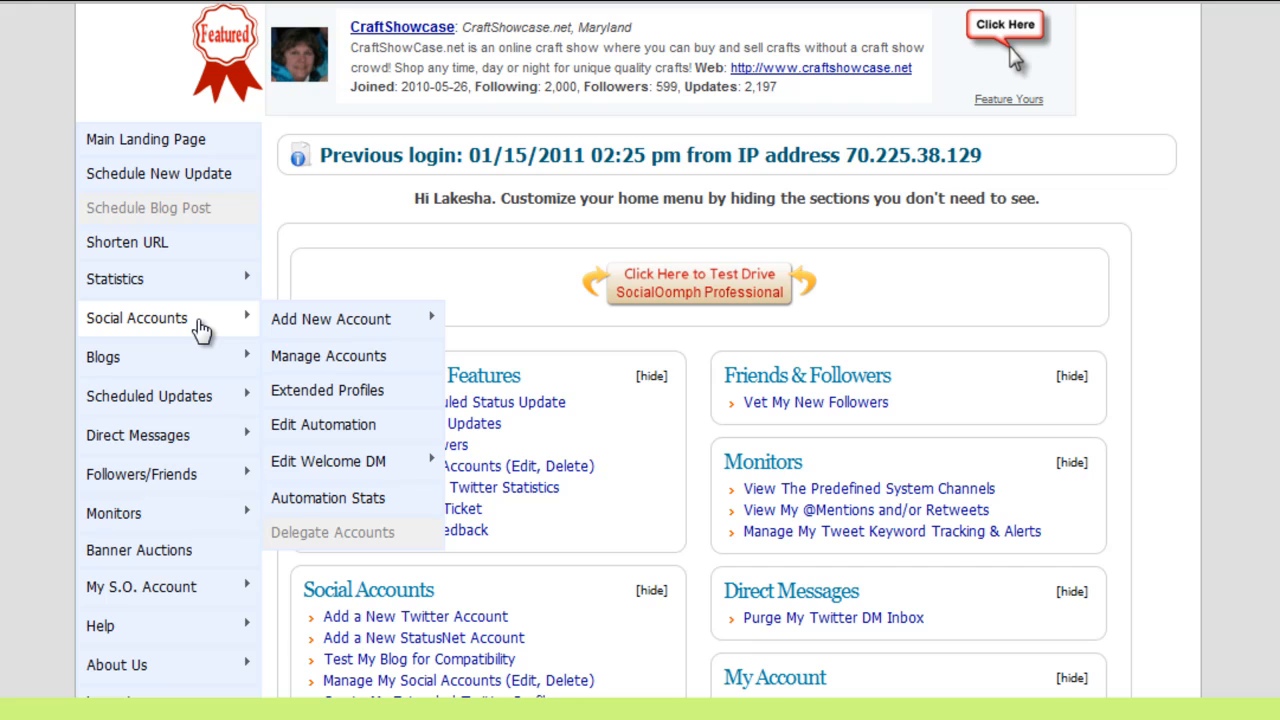
mouse_move(324, 424)
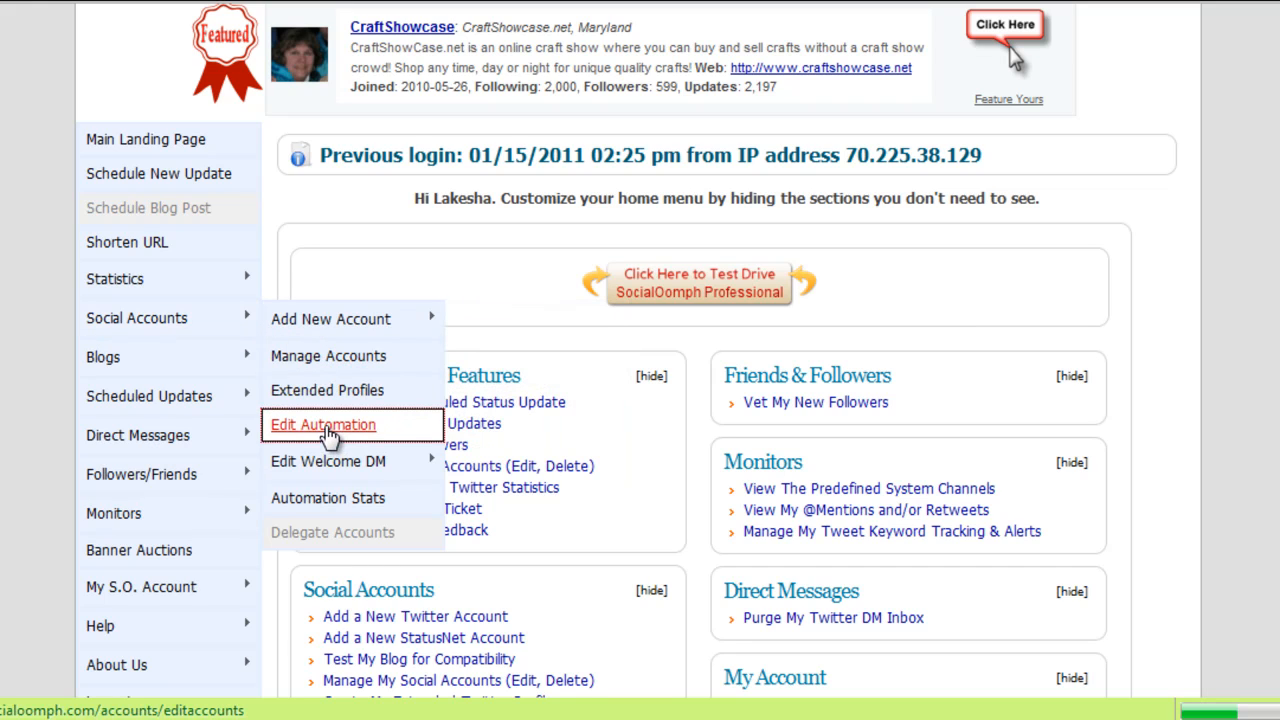
- Go to My Portfolio of Accounts listing tinnitushealth and xdwebsolutions
left_click(322, 424)
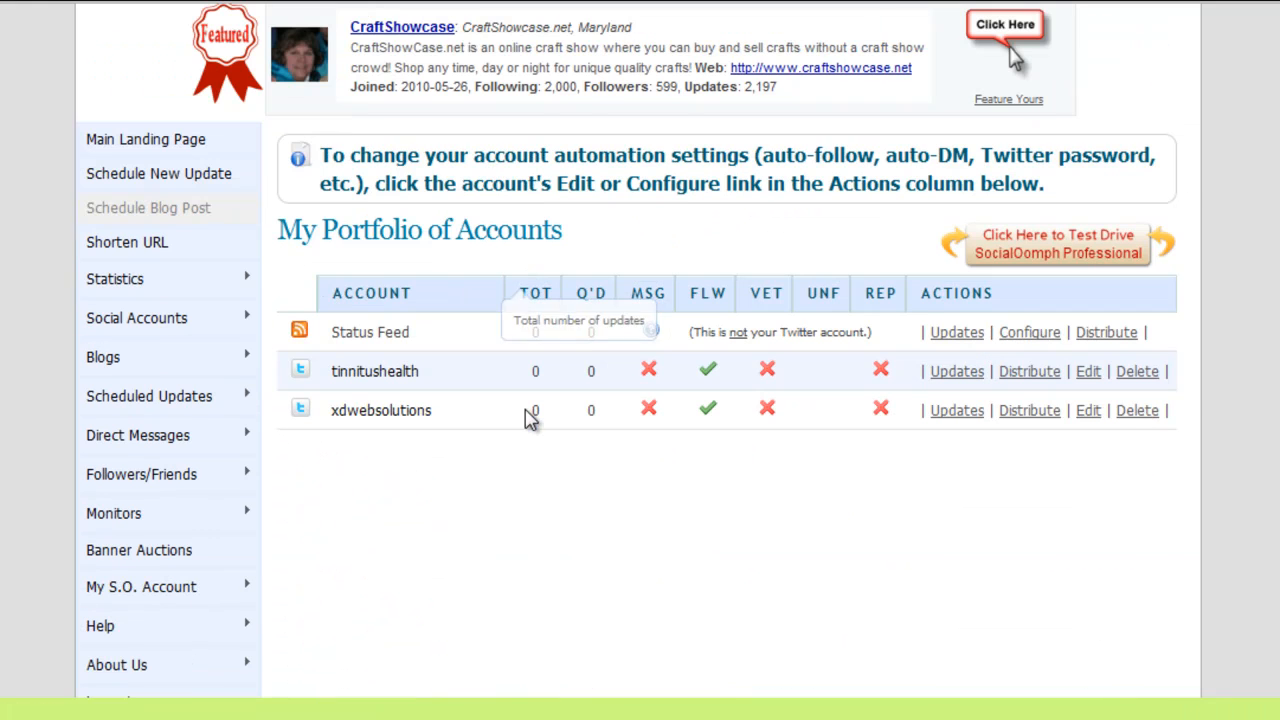
mouse_move(560, 448)
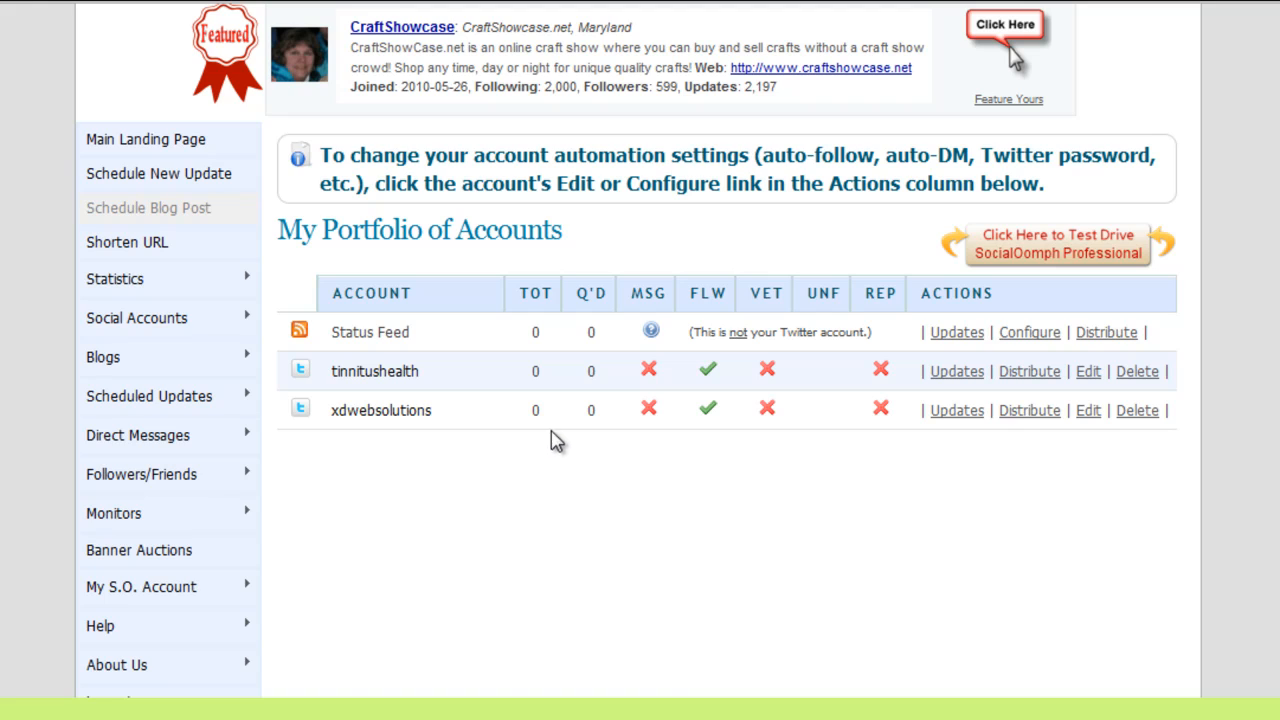
mouse_move(414, 418)
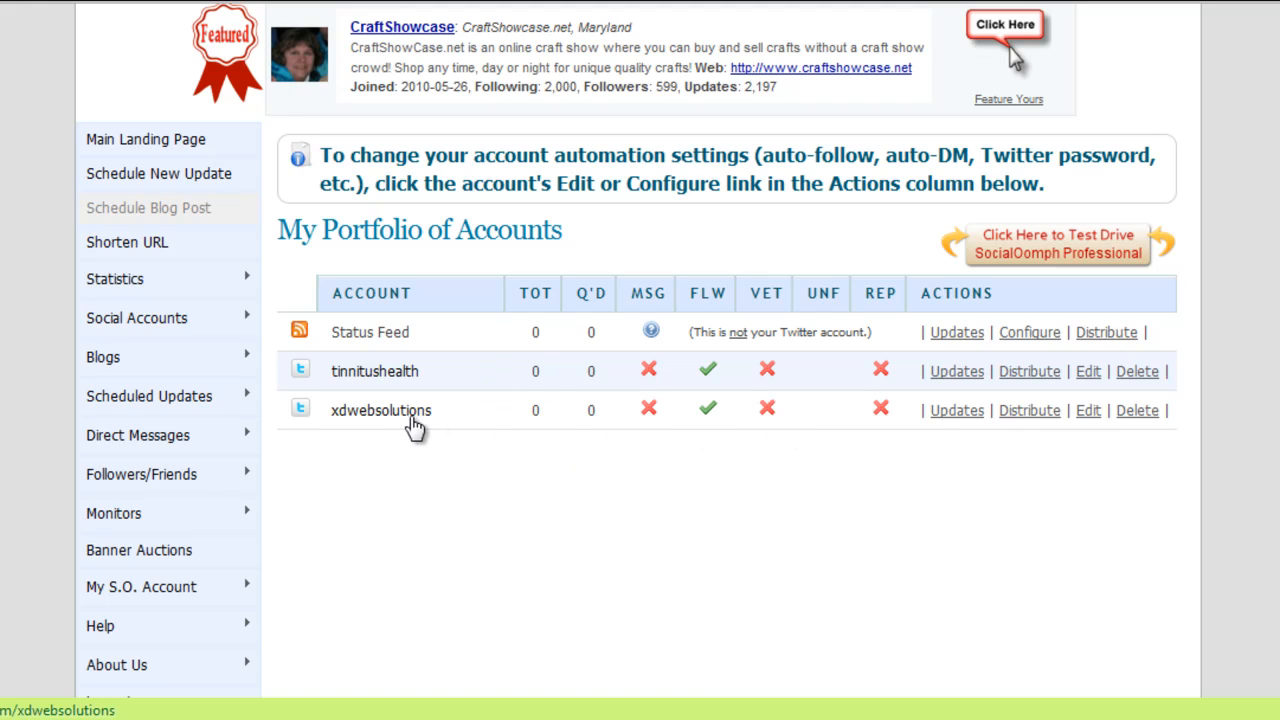
mouse_move(632, 432)
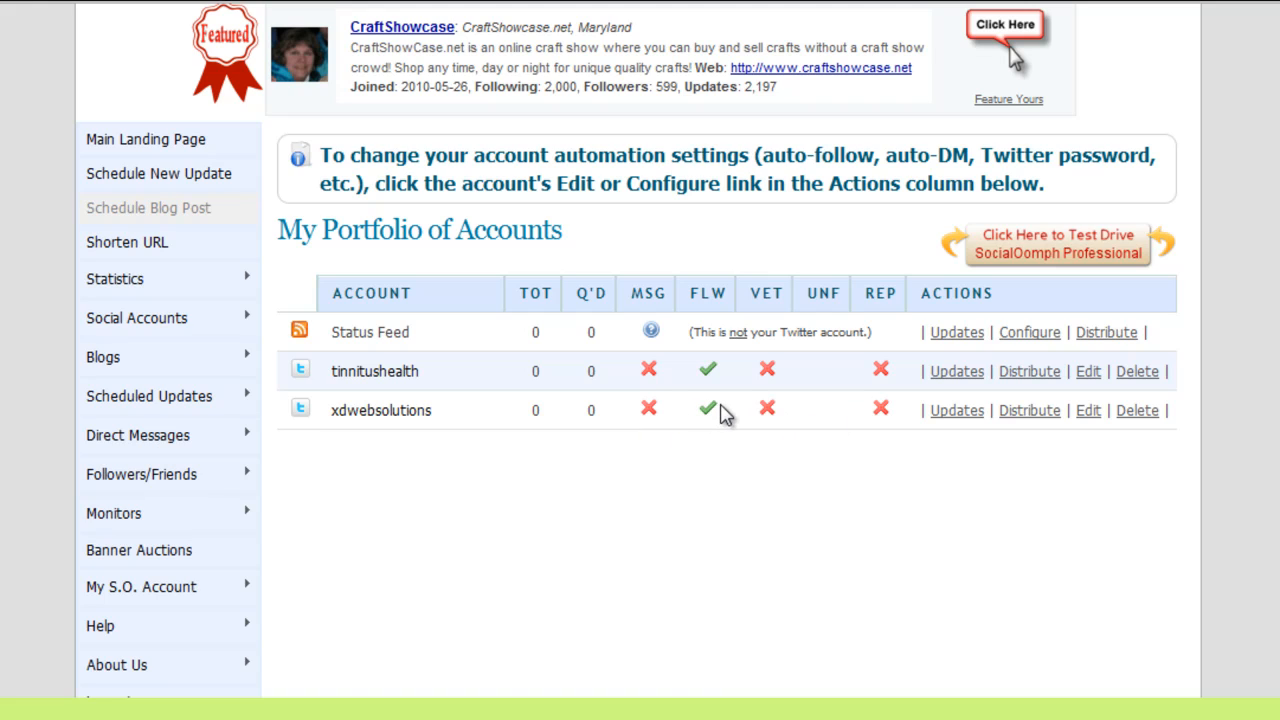
mouse_move(708, 424)
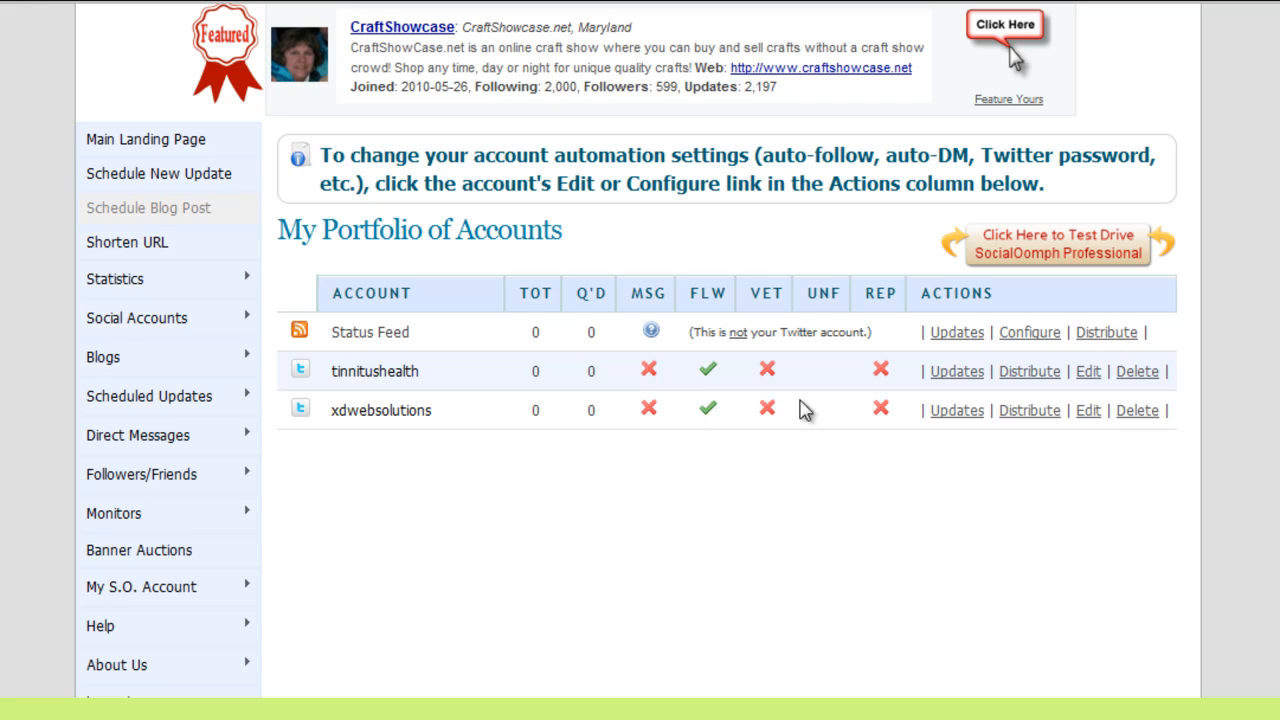
mouse_move(1088, 410)
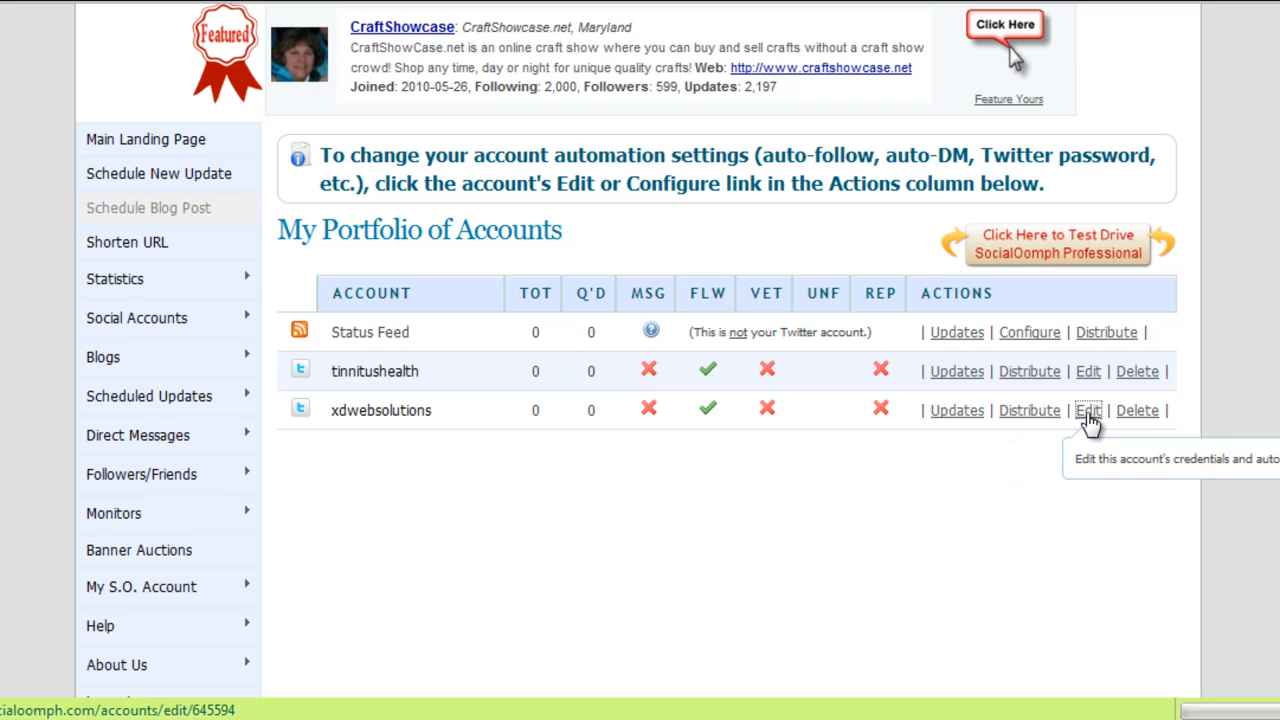
- Edit the xdwebsolutions account's automation and reach its Auto Follow and Auto Welcome options
left_click(1088, 410)
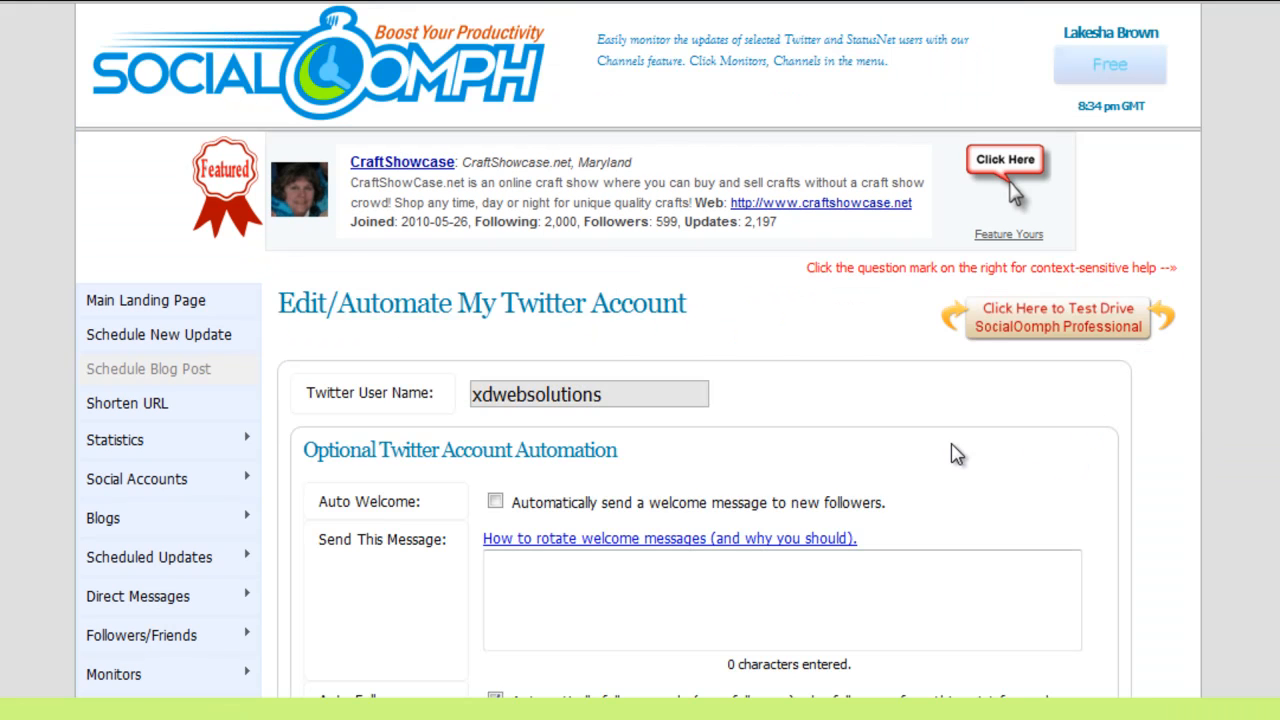
scroll("down", 3)
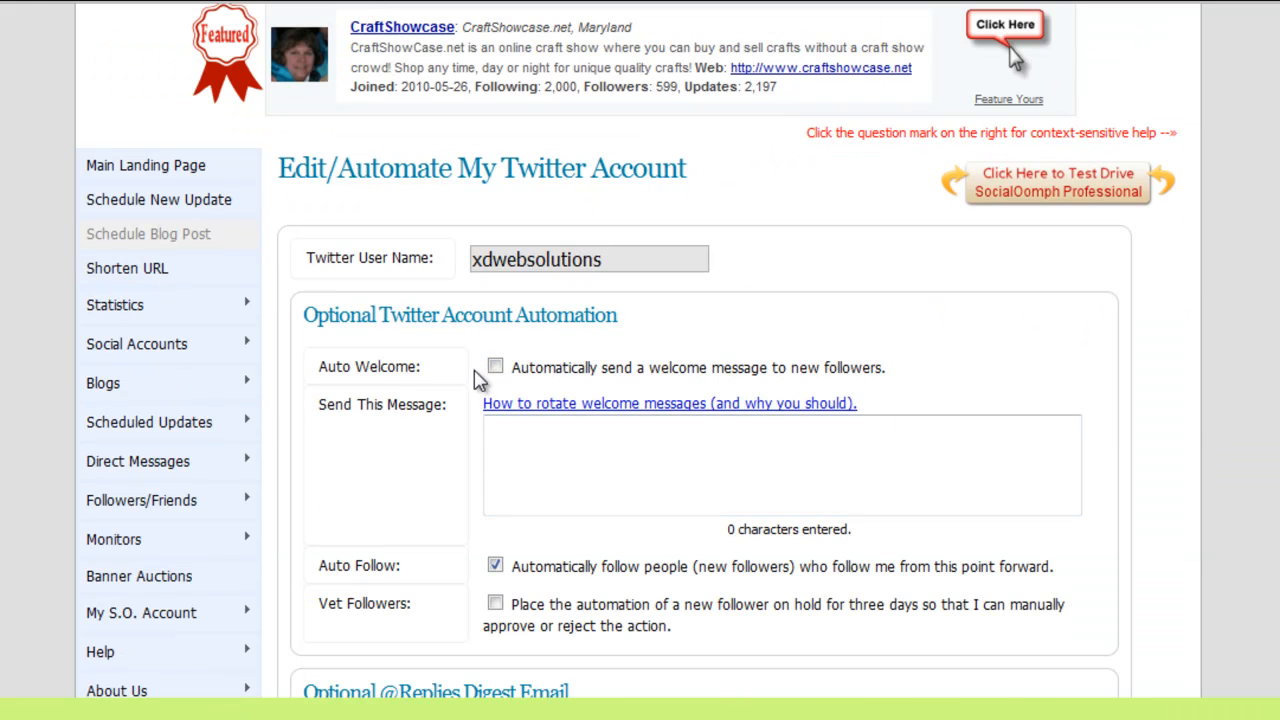
scroll("down", 3)
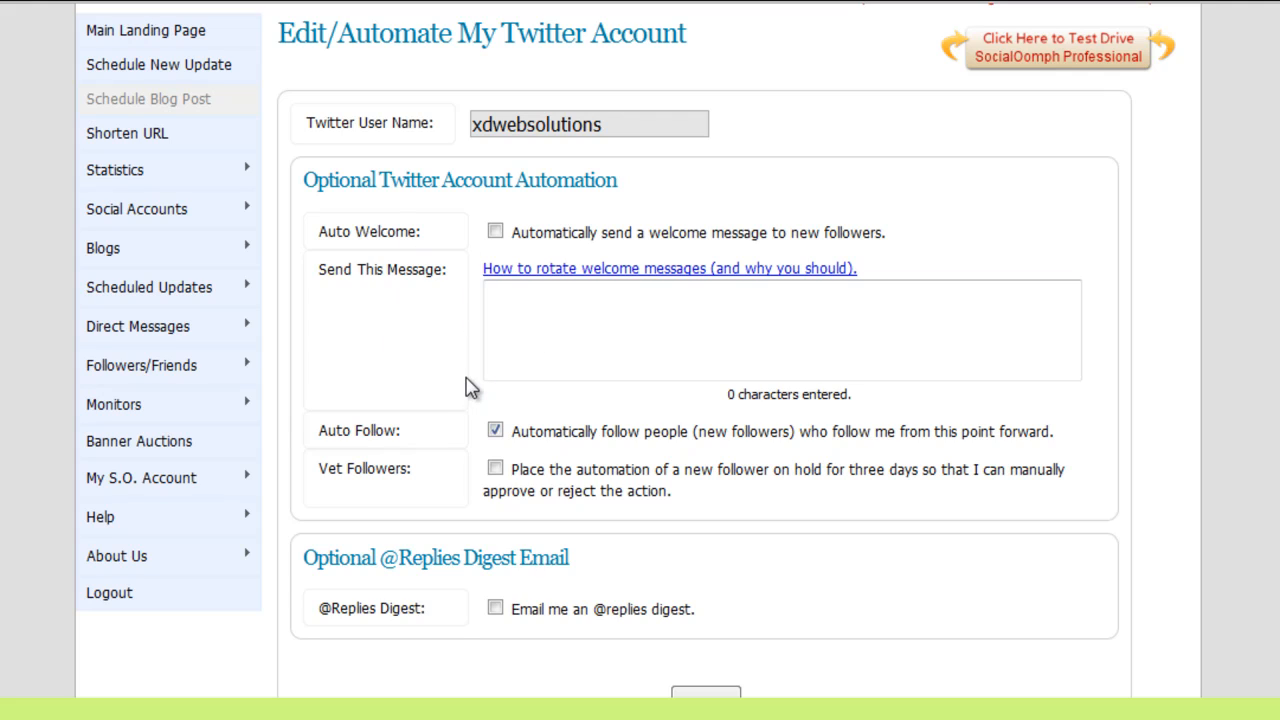
mouse_move(568, 456)
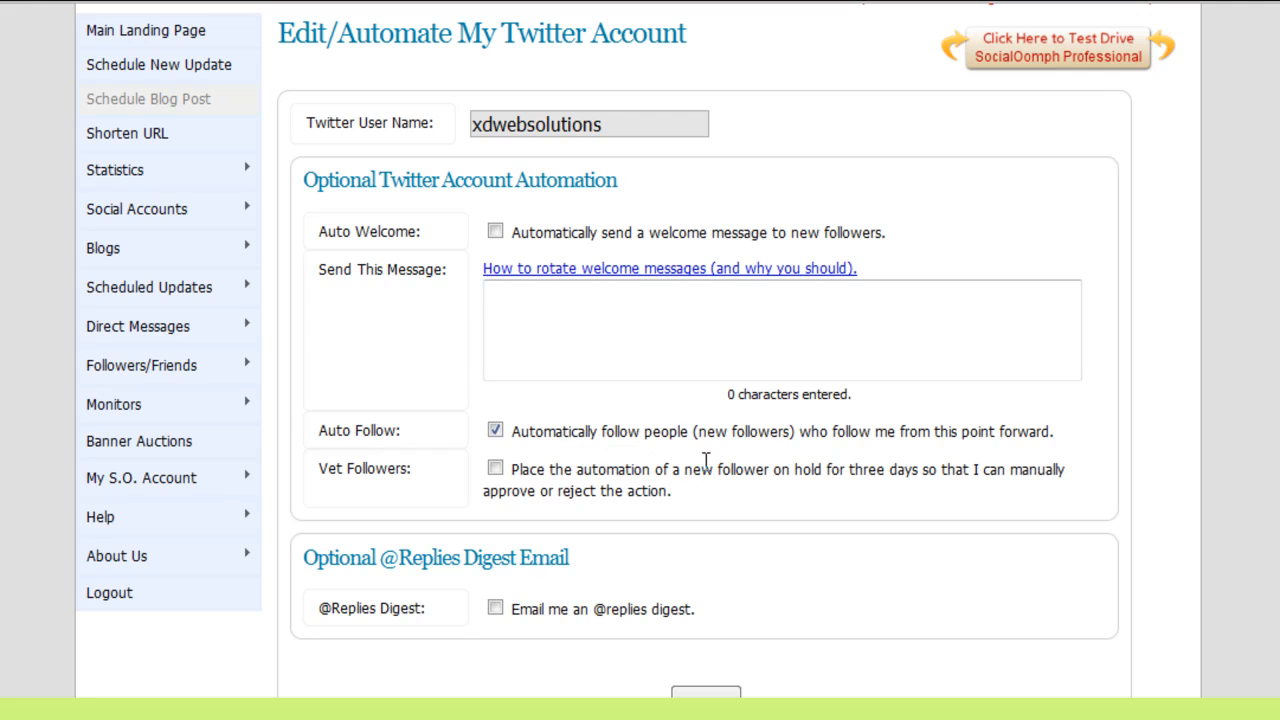
mouse_move(728, 460)
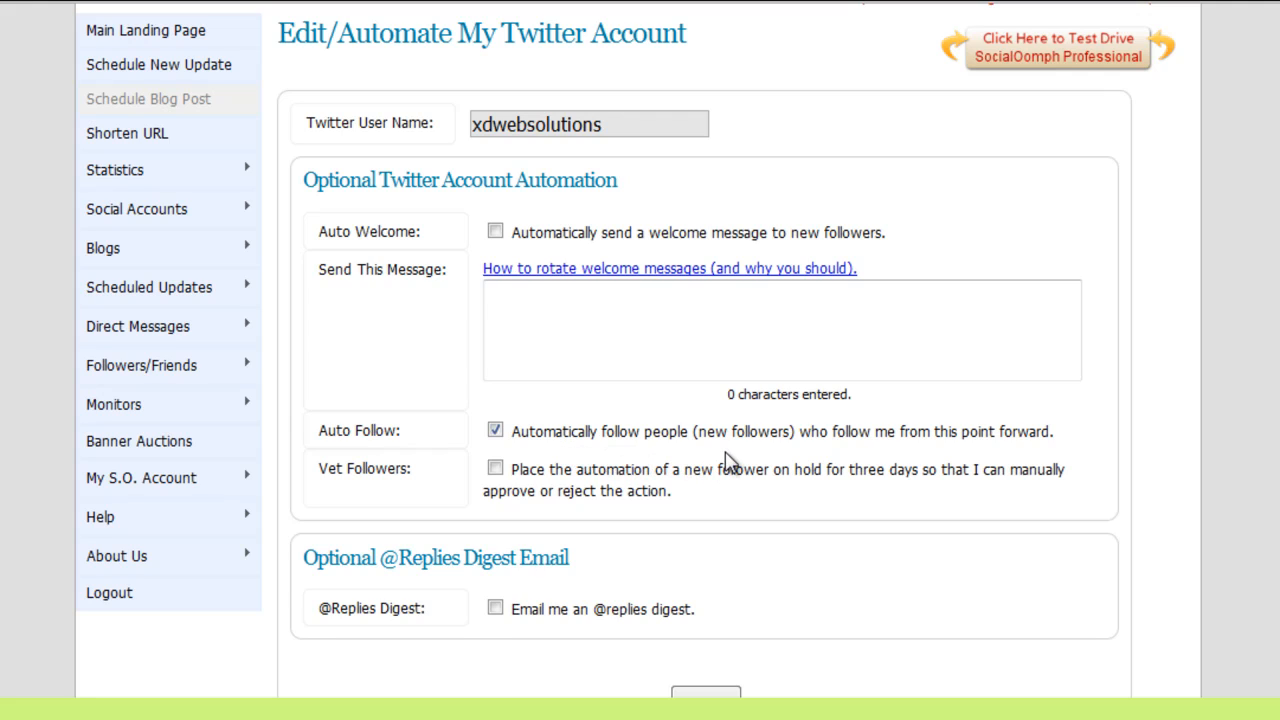
mouse_move(682, 456)
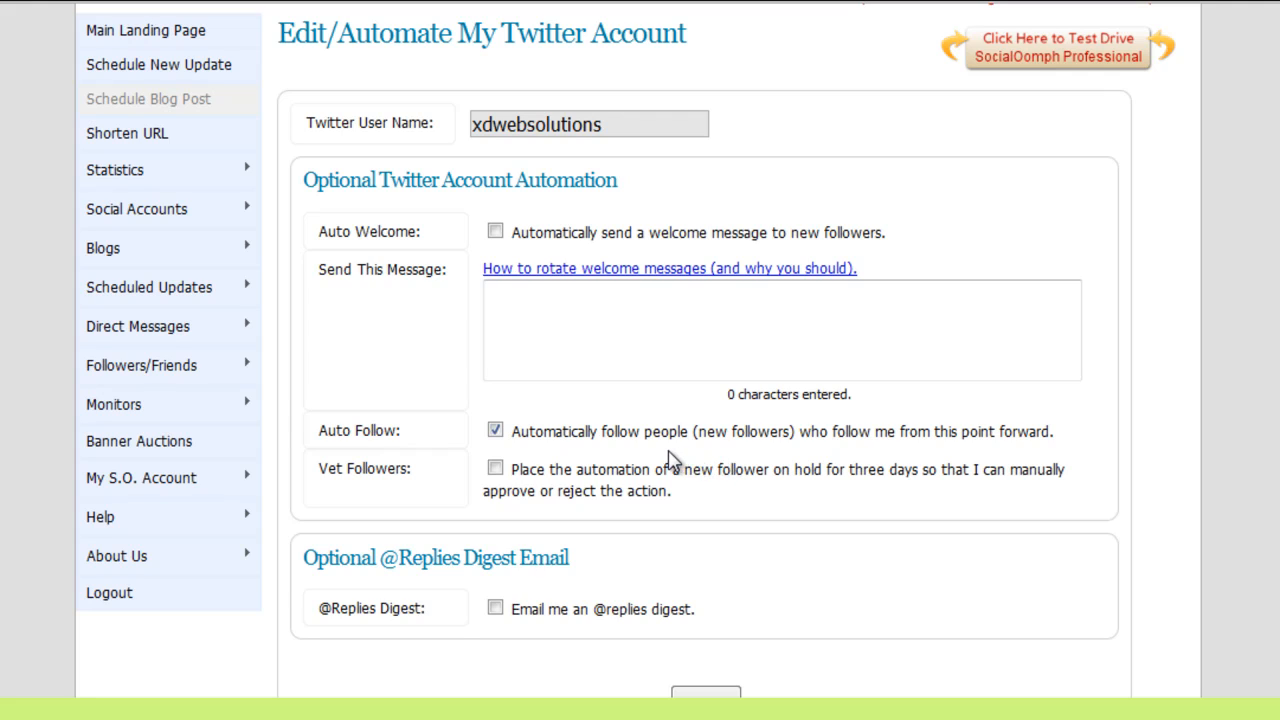
mouse_move(530, 464)
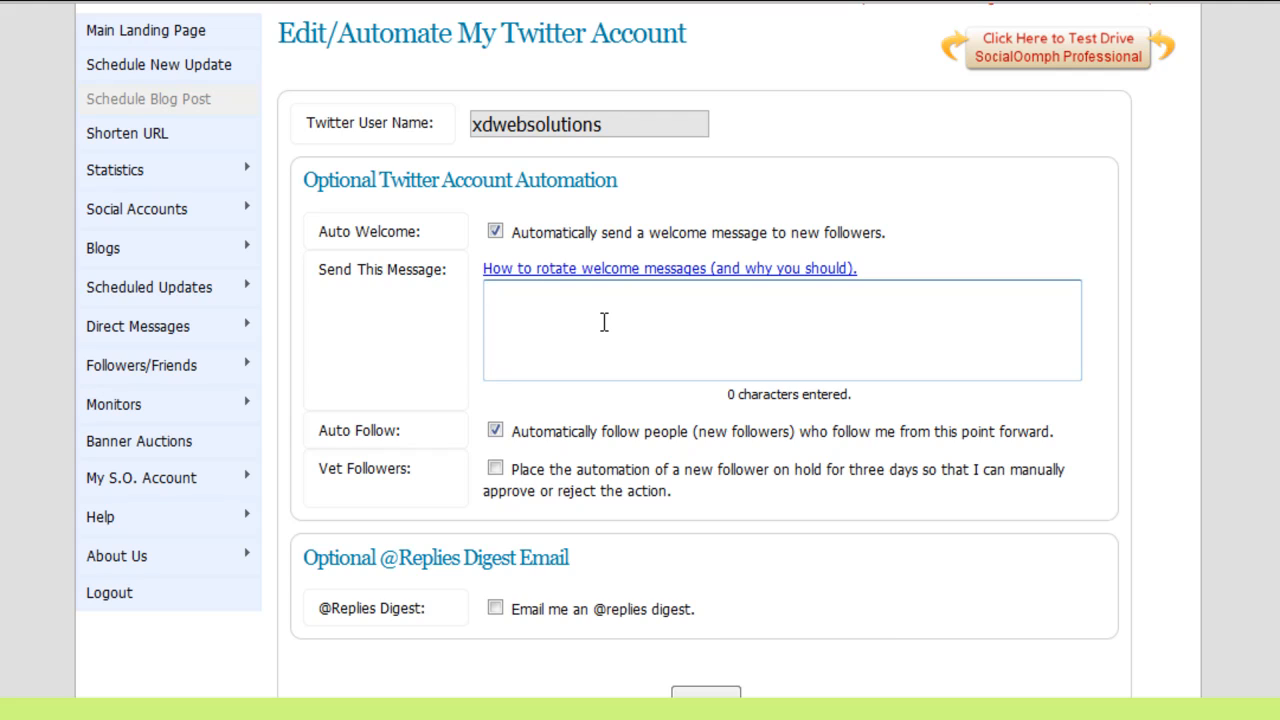
mouse_move(610, 270)
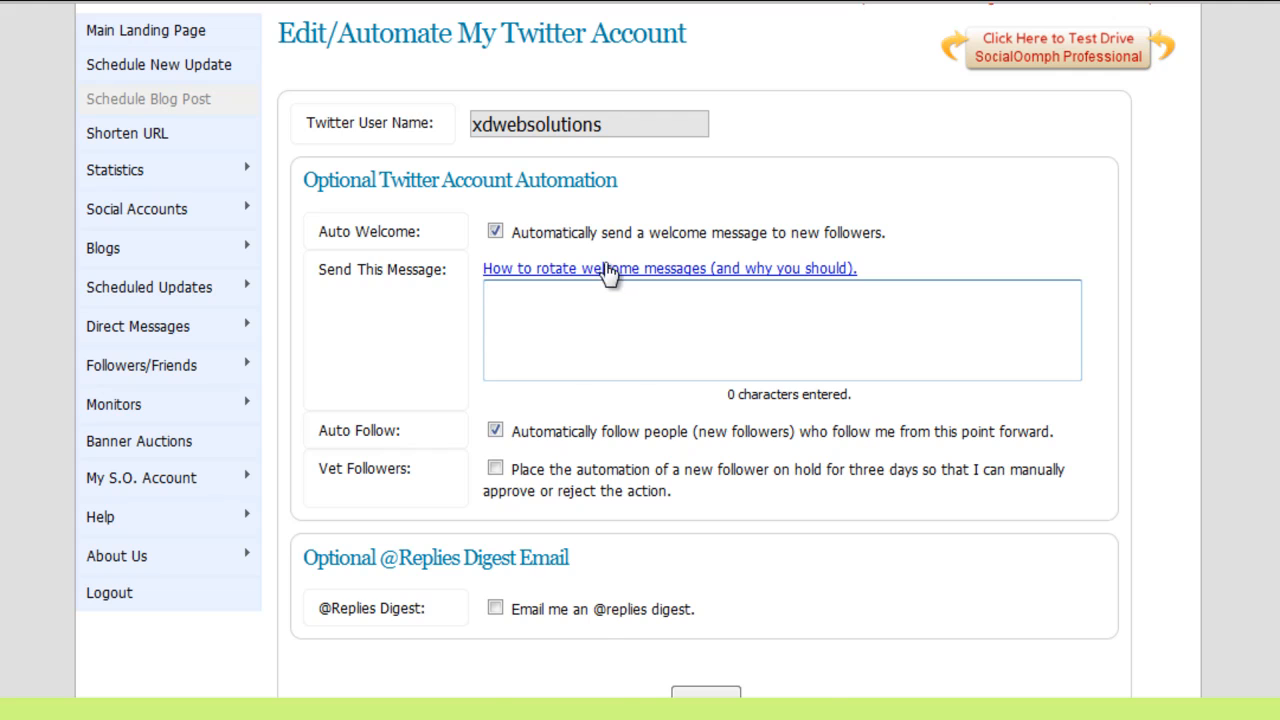
- Read and then collapse the 'How to rotate welcome messages' guide
left_click(668, 268)
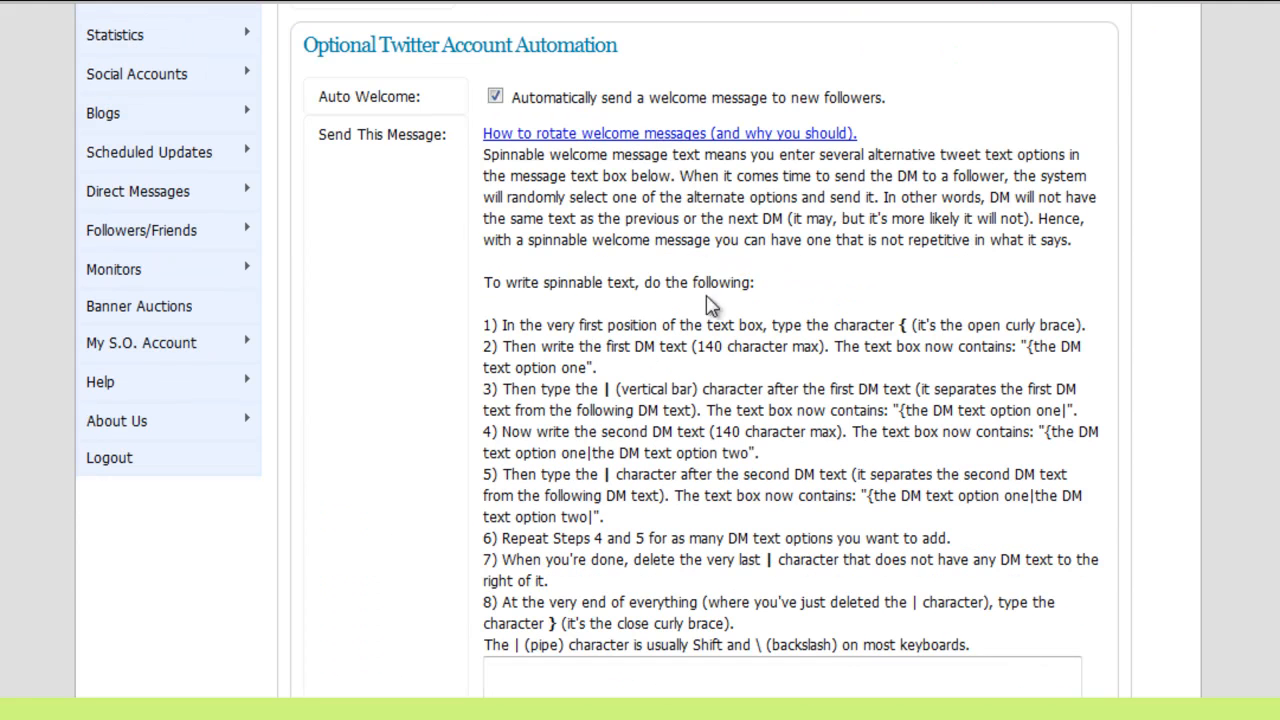
mouse_move(818, 388)
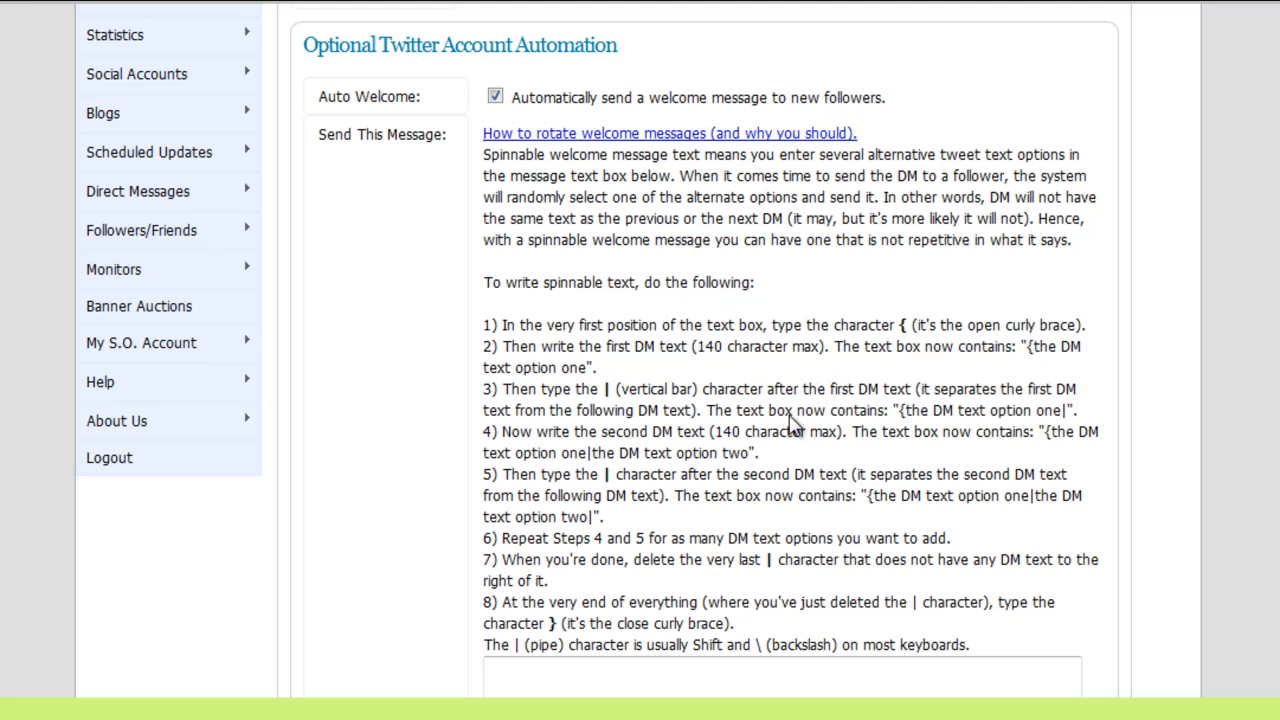
mouse_move(792, 470)
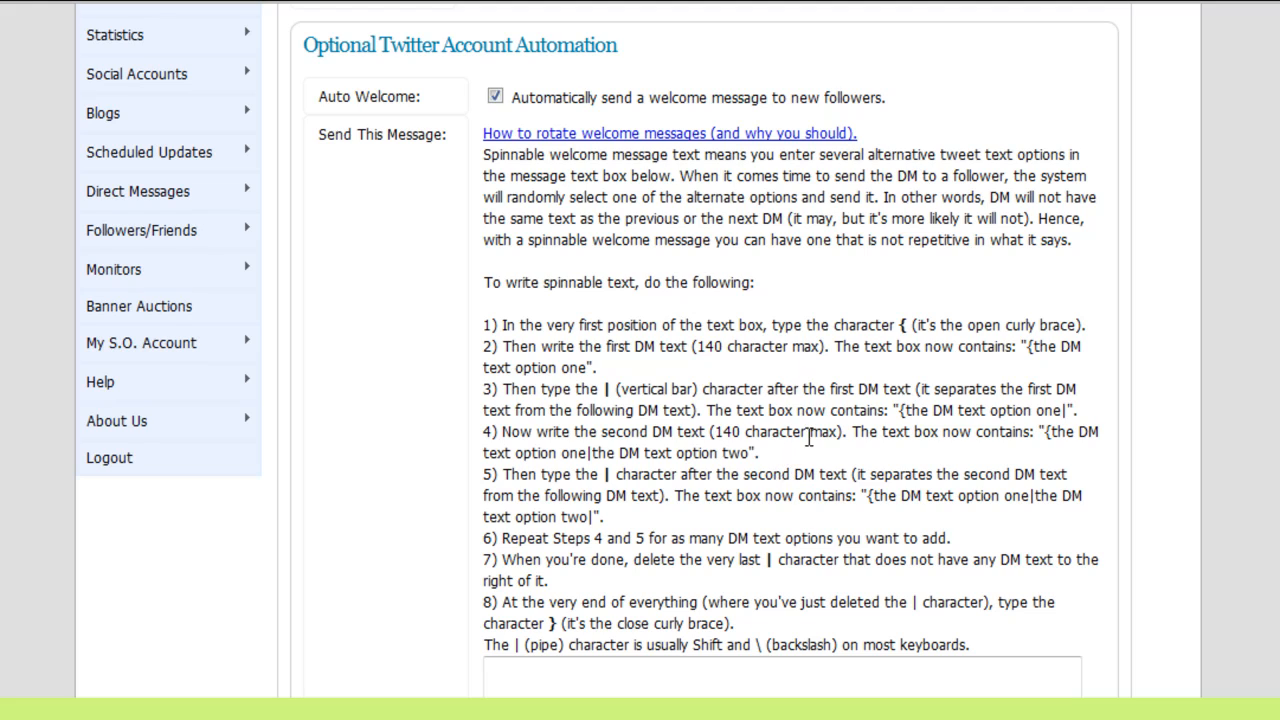
mouse_move(800, 460)
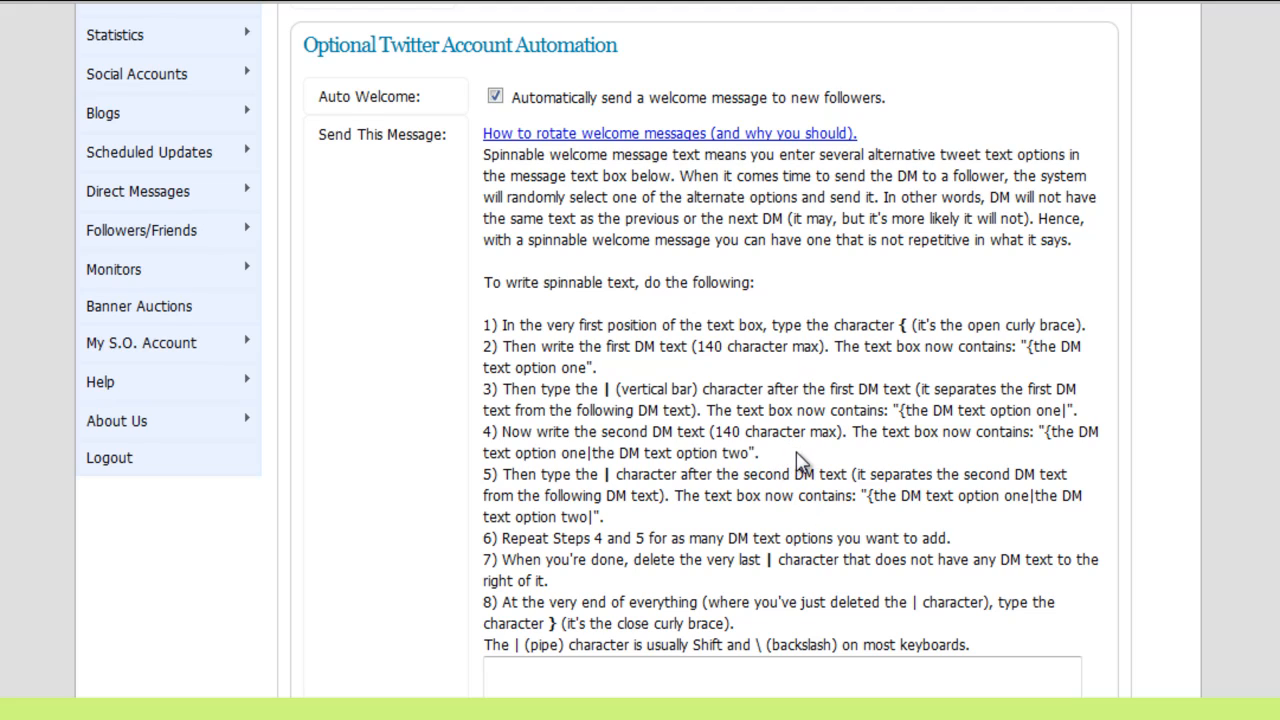
mouse_move(800, 378)
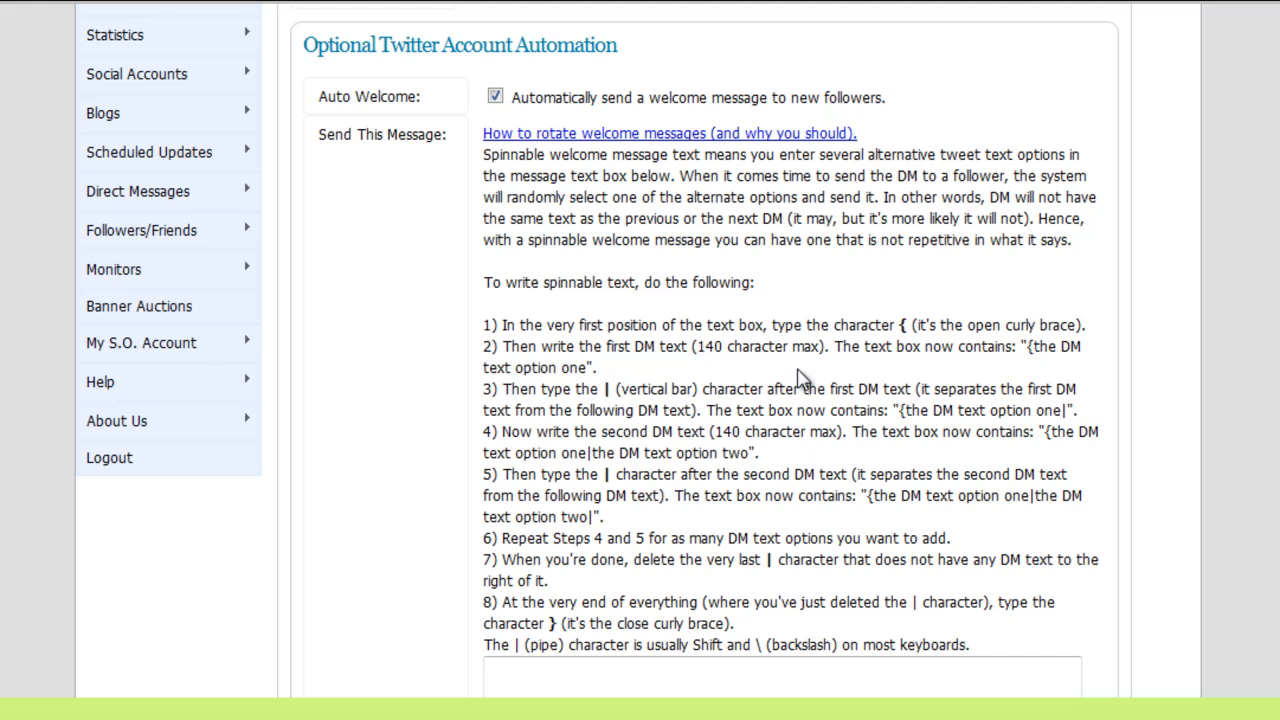
mouse_move(678, 318)
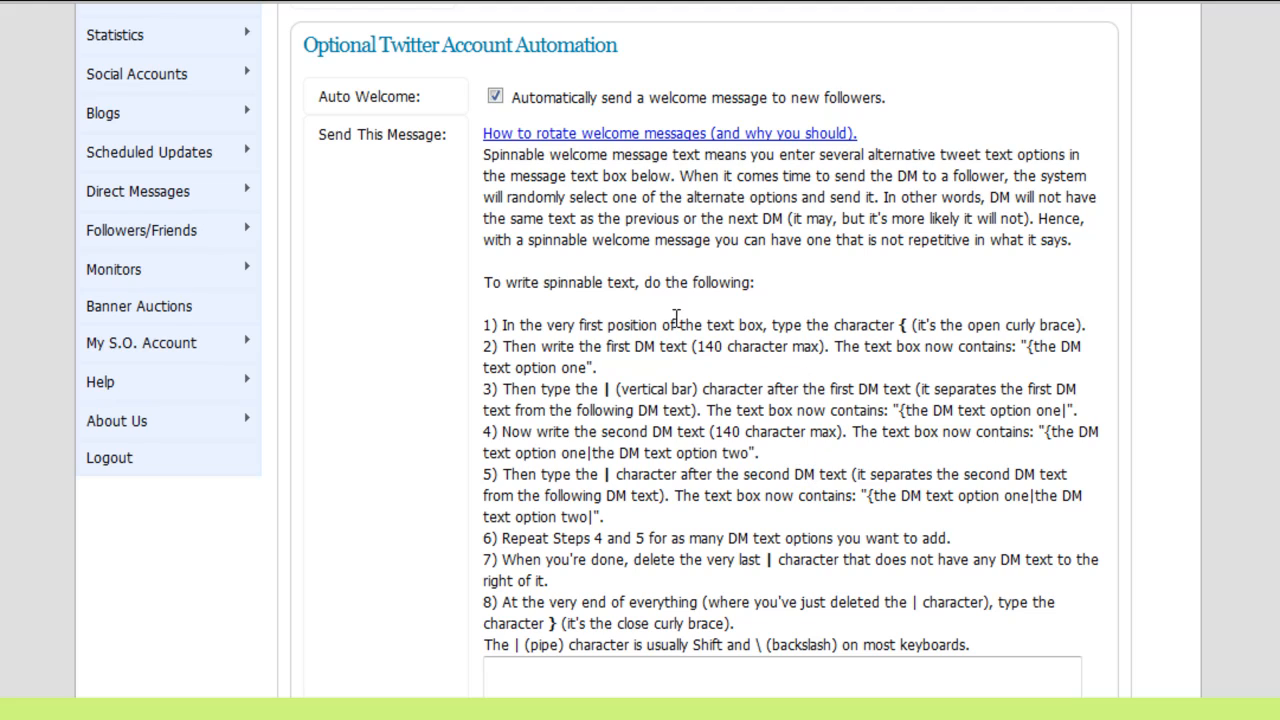
mouse_move(710, 524)
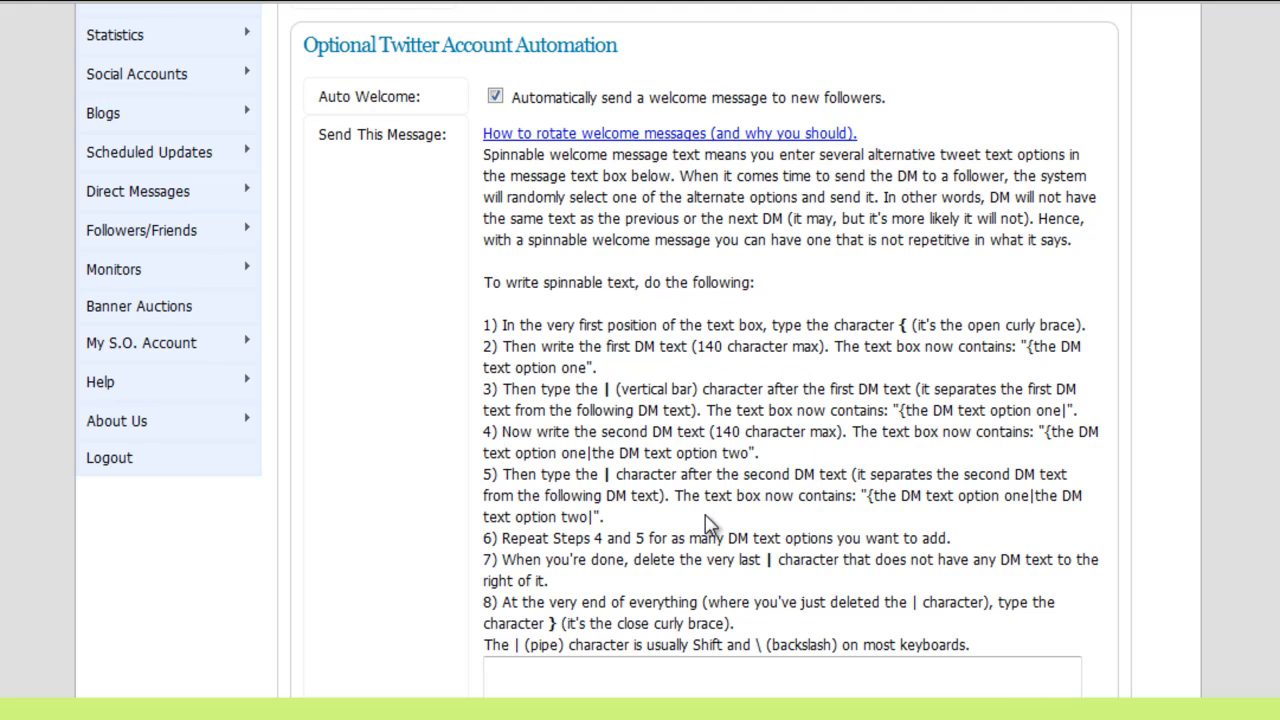
mouse_move(644, 140)
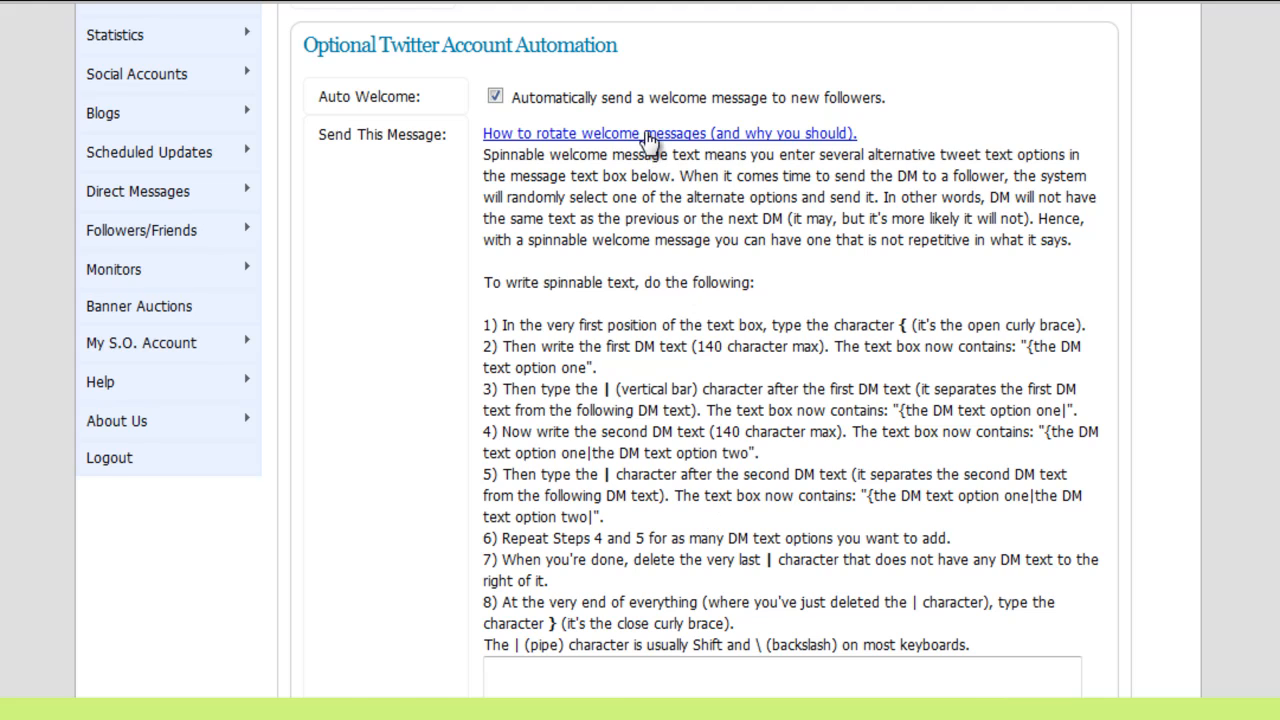
left_click(494, 96)
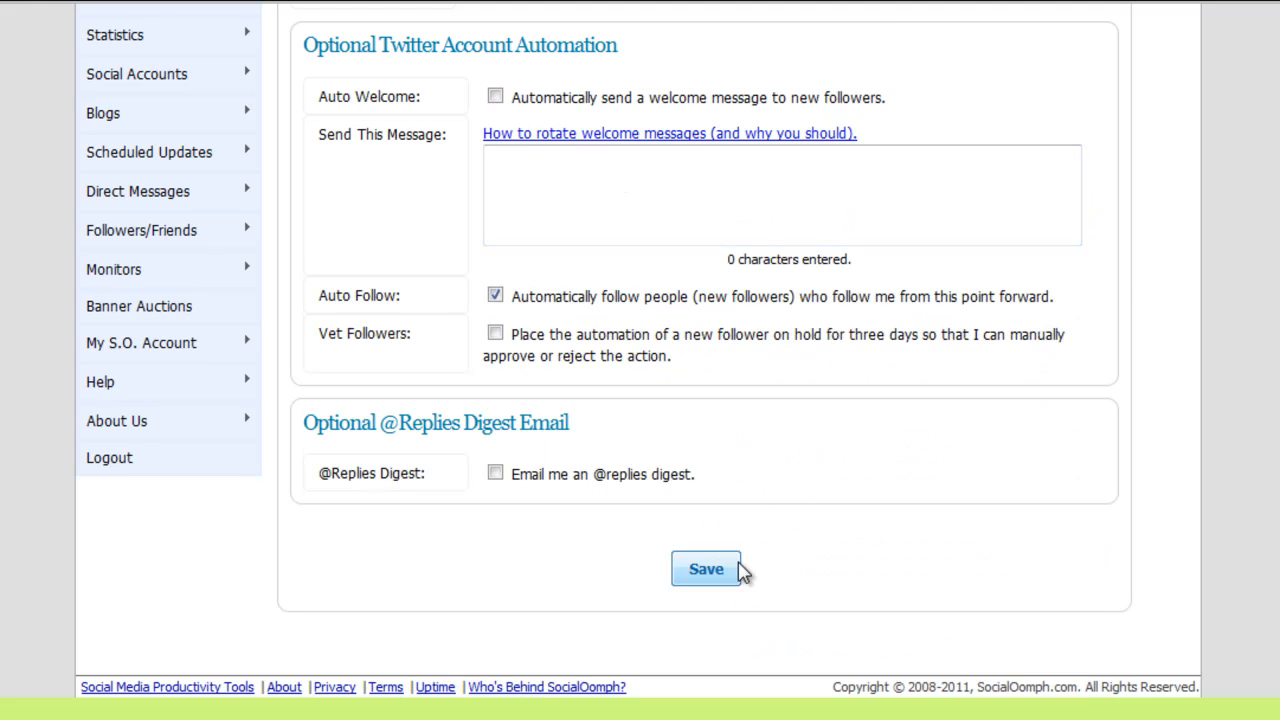